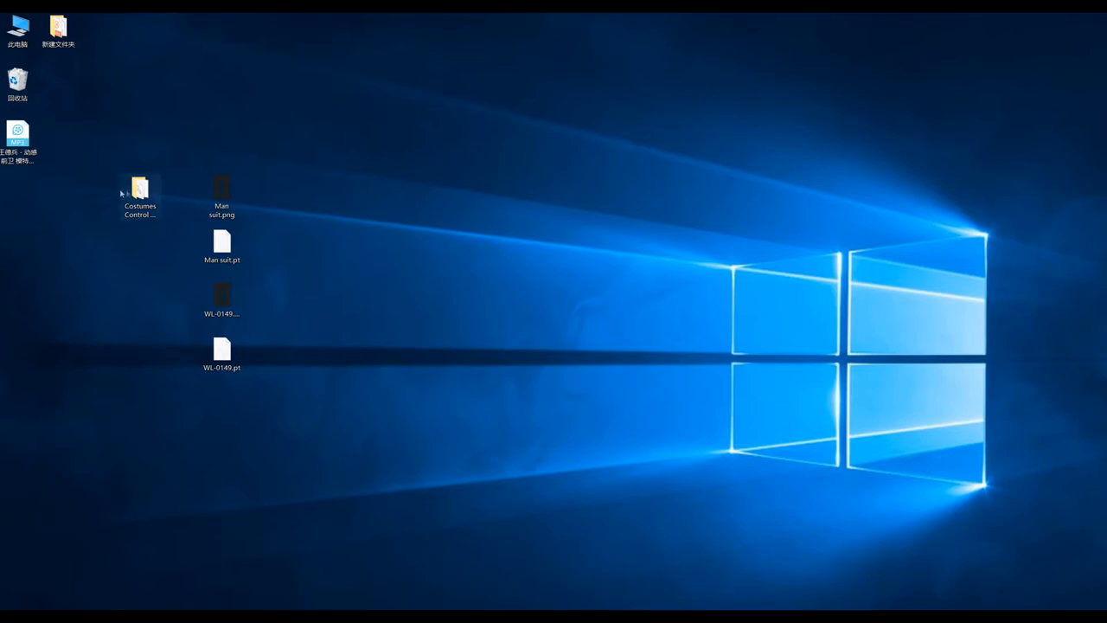
Browse into the Costumes Control Software lib folder and bring up run options for WL LED Software.exe.
double_click(138, 183)
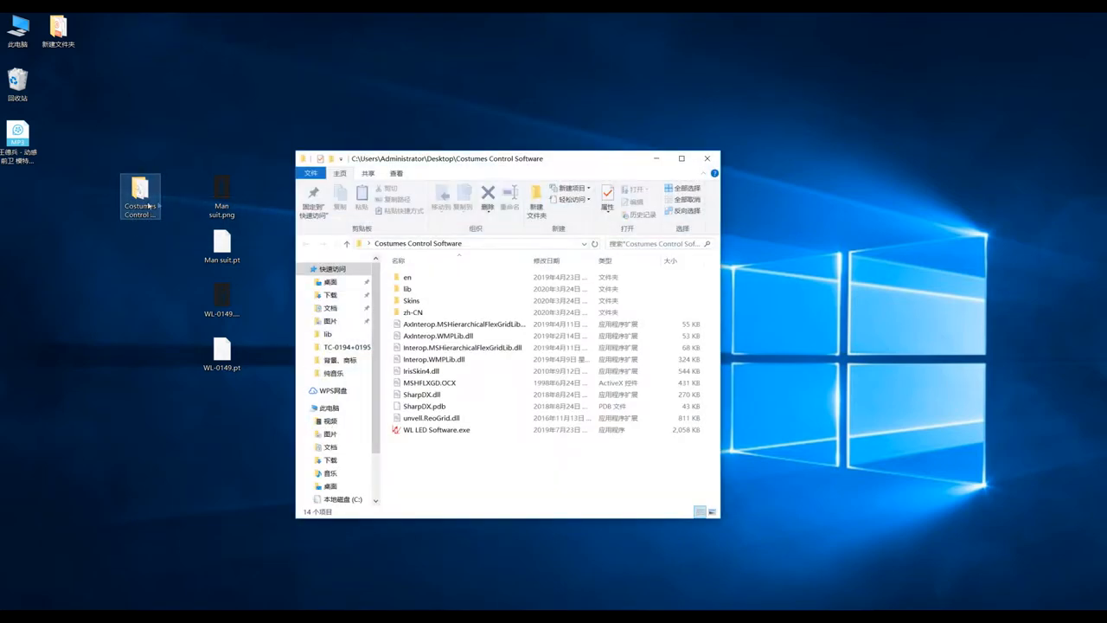
left_click(419, 289)
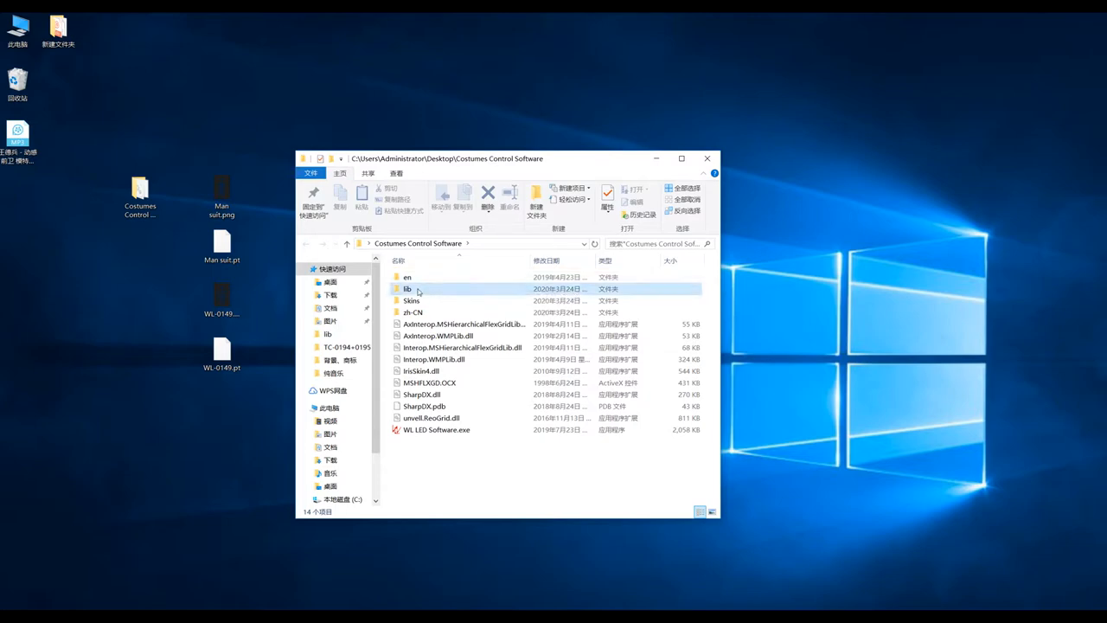
double_click(408, 287)
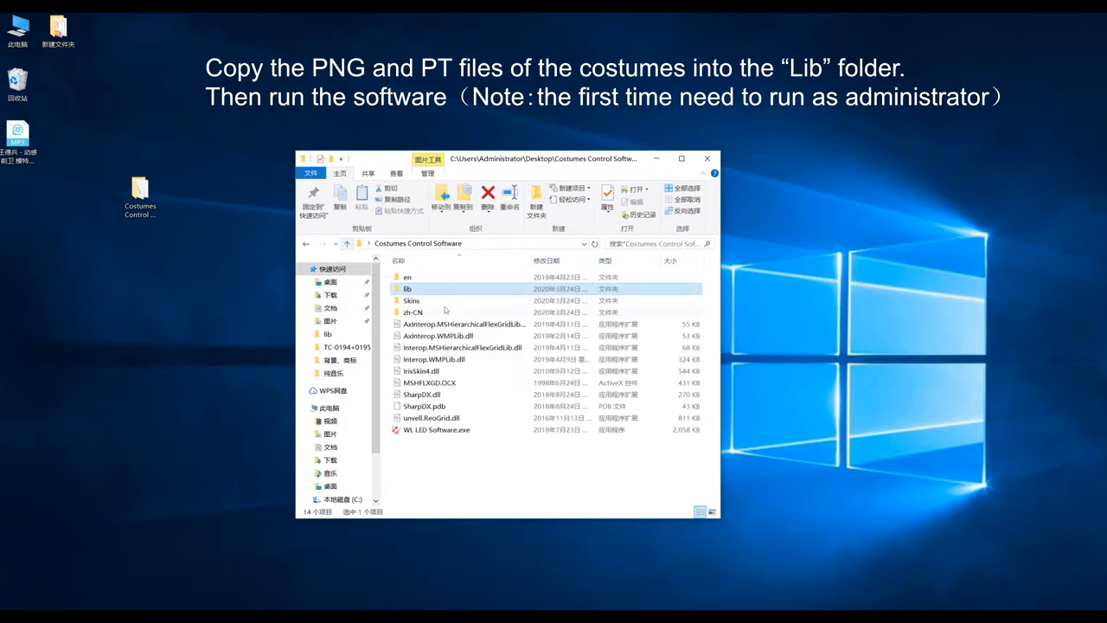
left_click(435, 428)
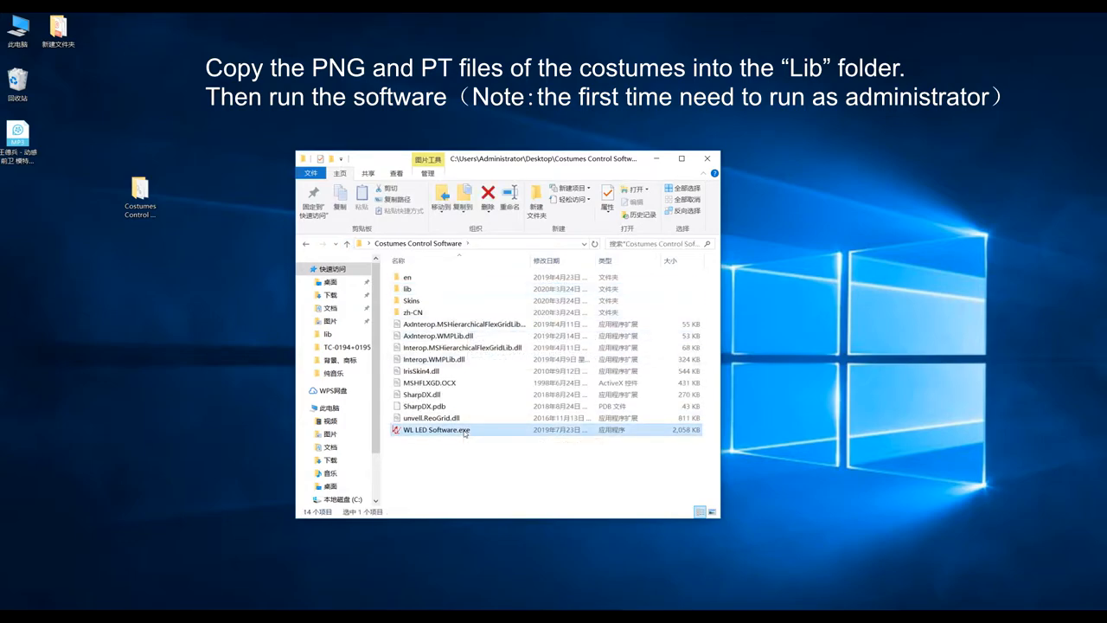
right_click(436, 429)
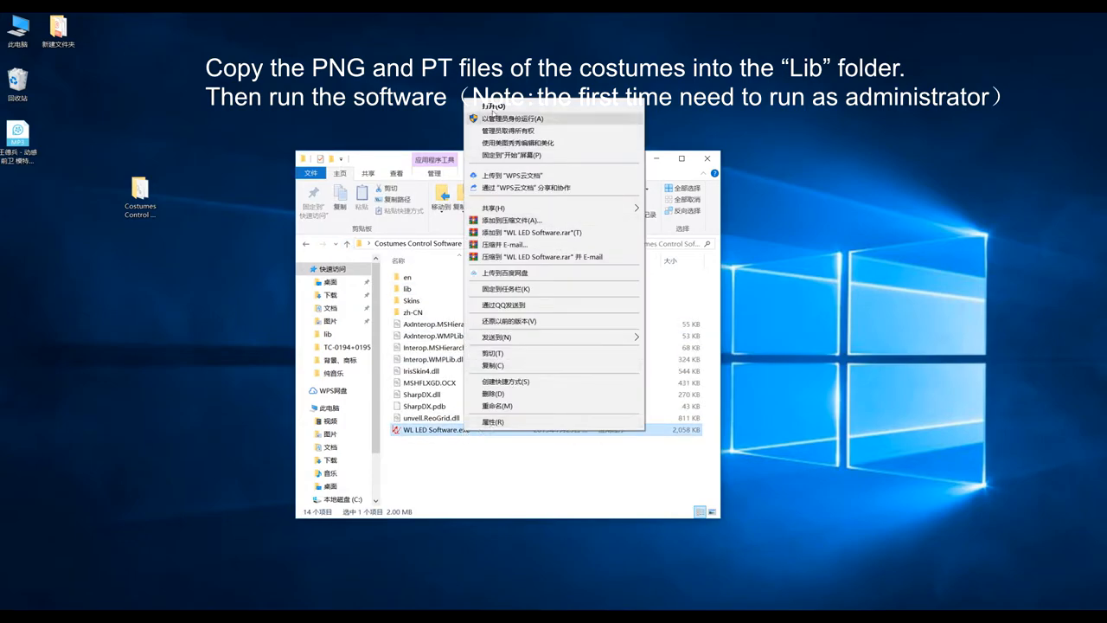
Run the software as administrator in English and open Scene Simulation maximized.
left_click(510, 118)
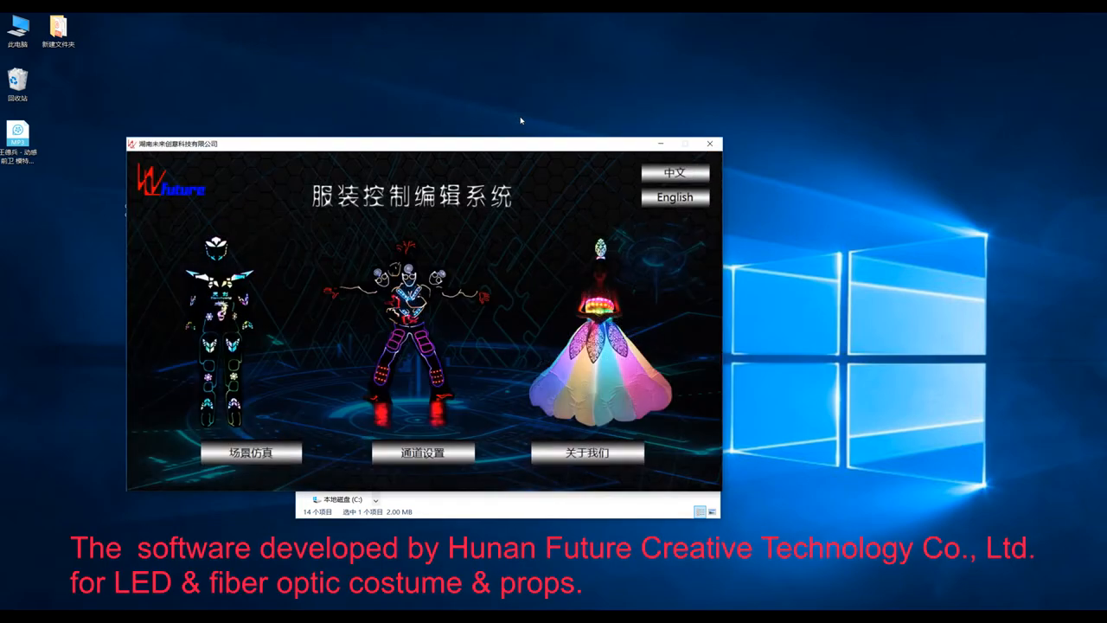
left_click(674, 197)
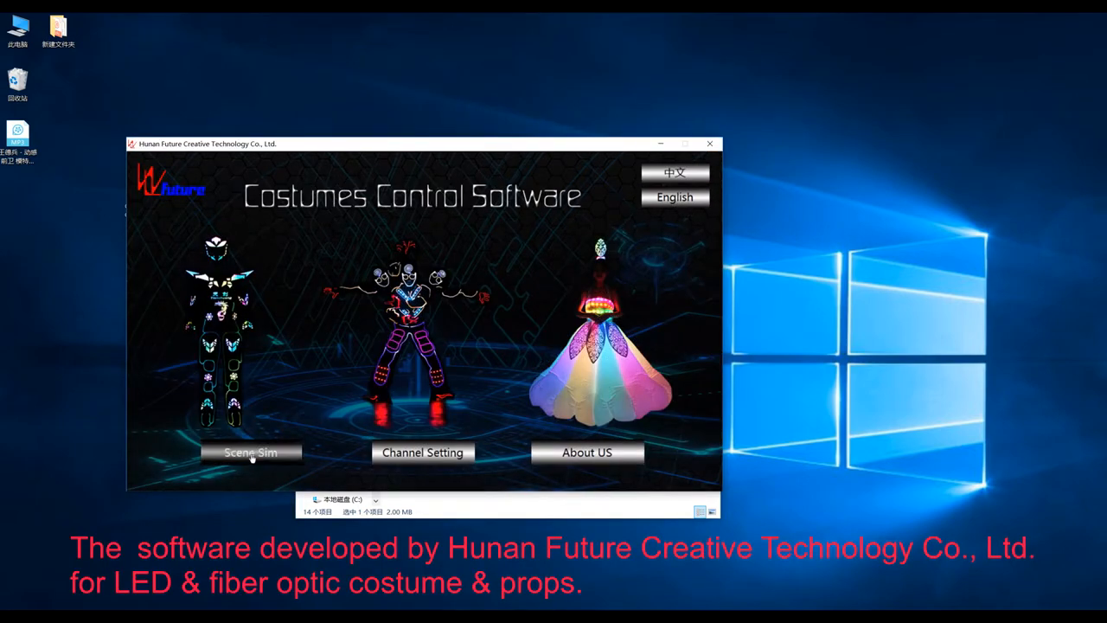
left_click(249, 453)
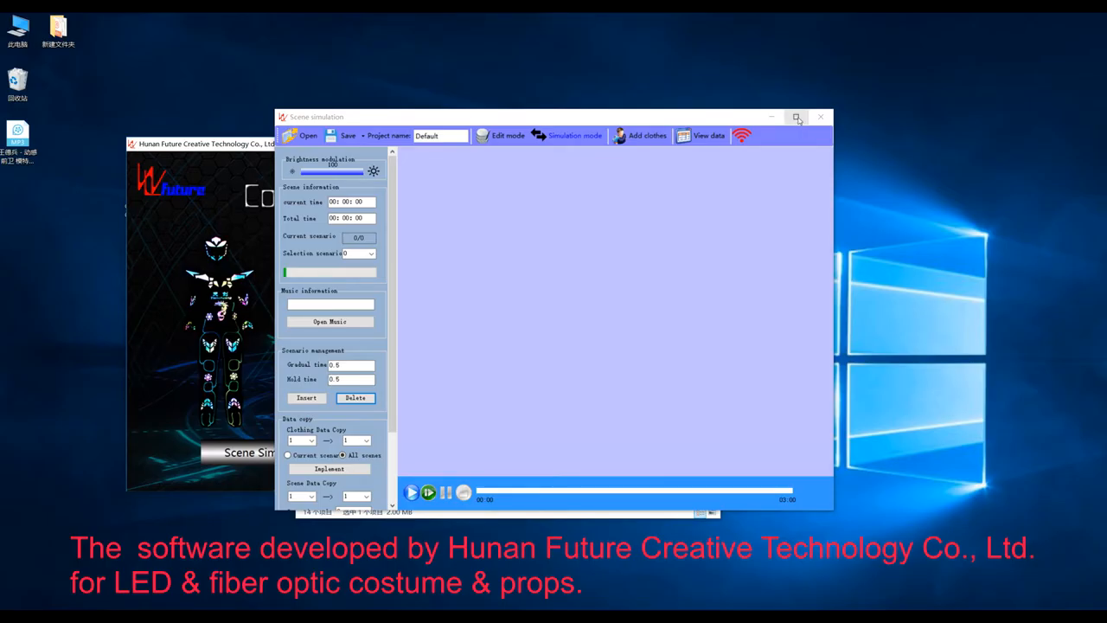
left_click(795, 117)
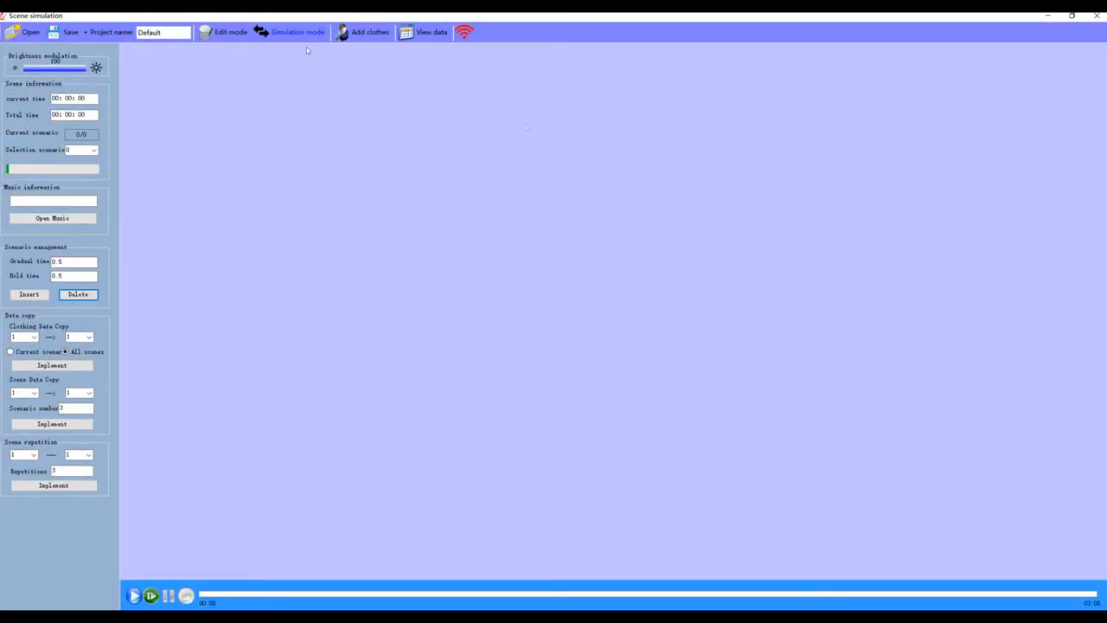
Add the Man suit costume models and then a second, different costume model.
left_click(370, 31)
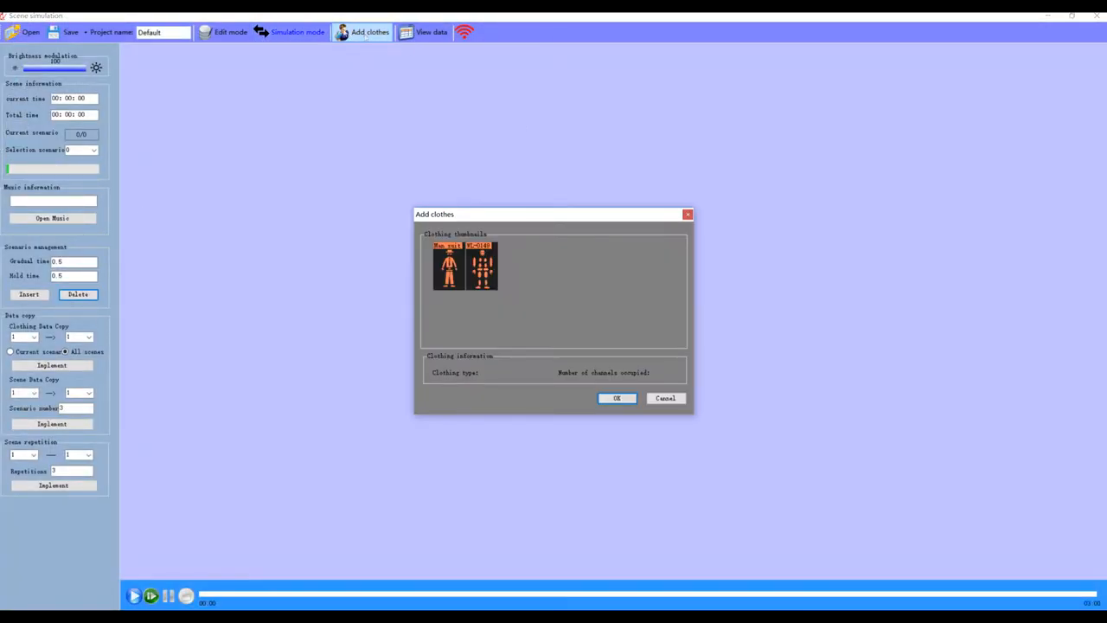
left_click(447, 263)
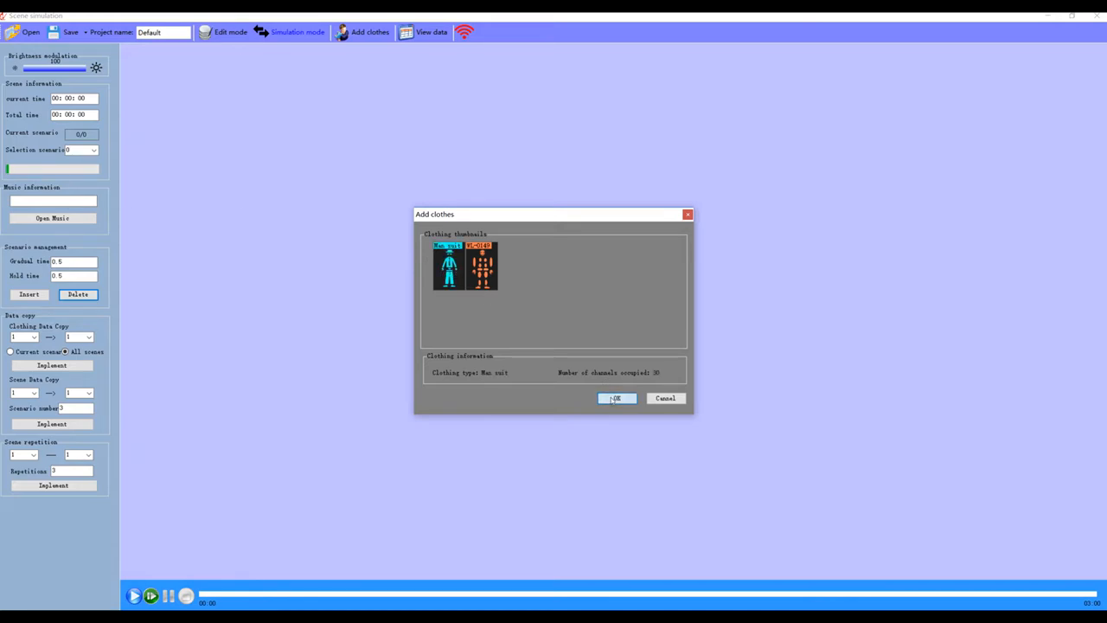
left_click(616, 398)
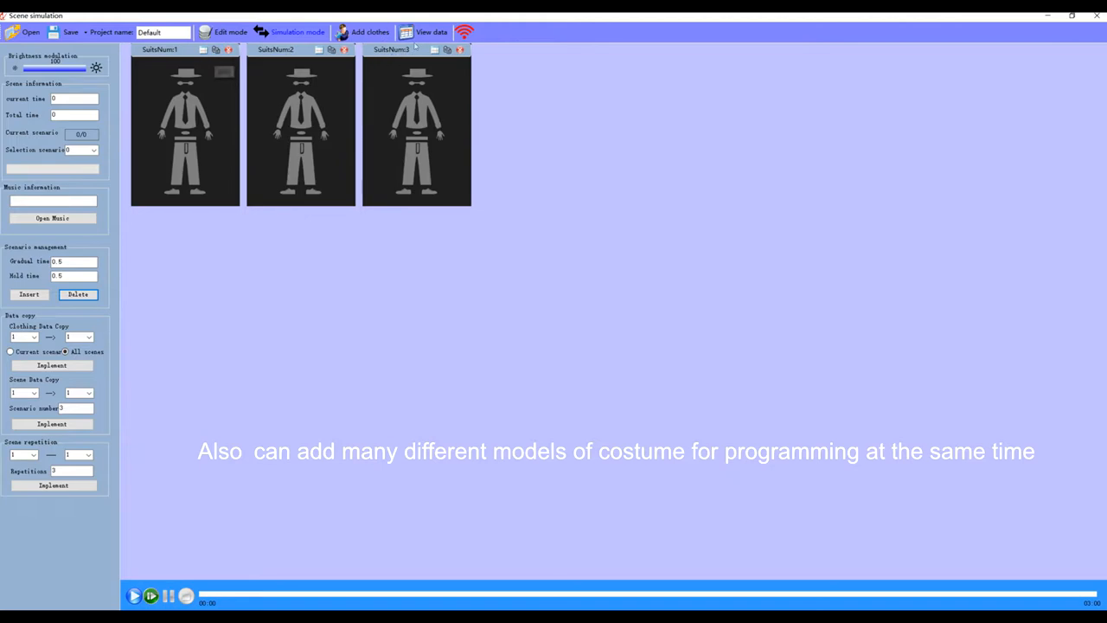
left_click(370, 31)
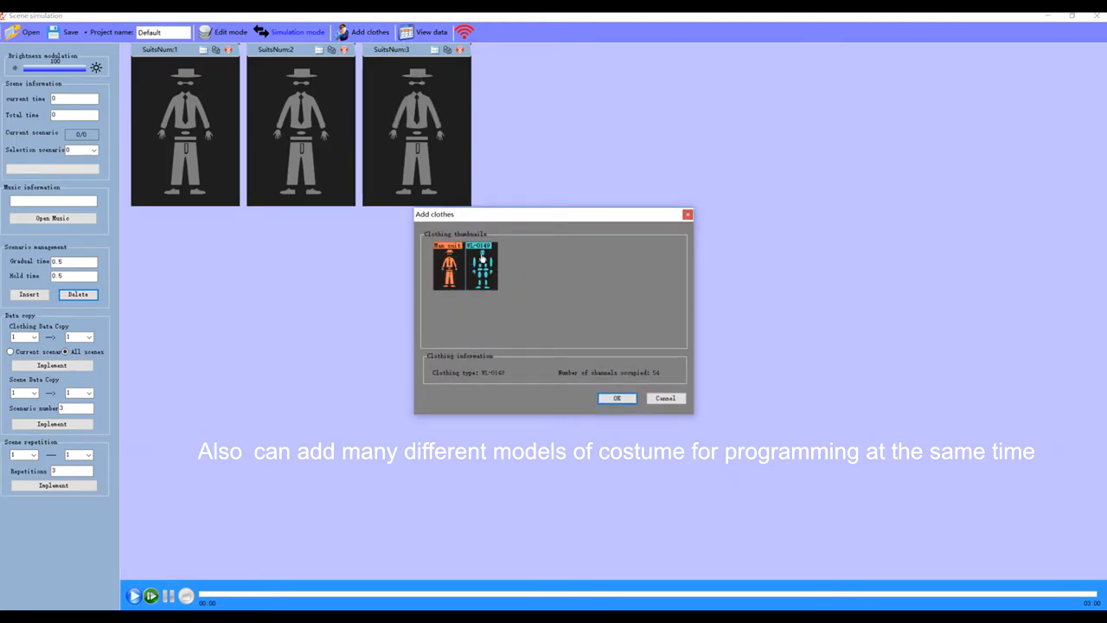
left_click(615, 398)
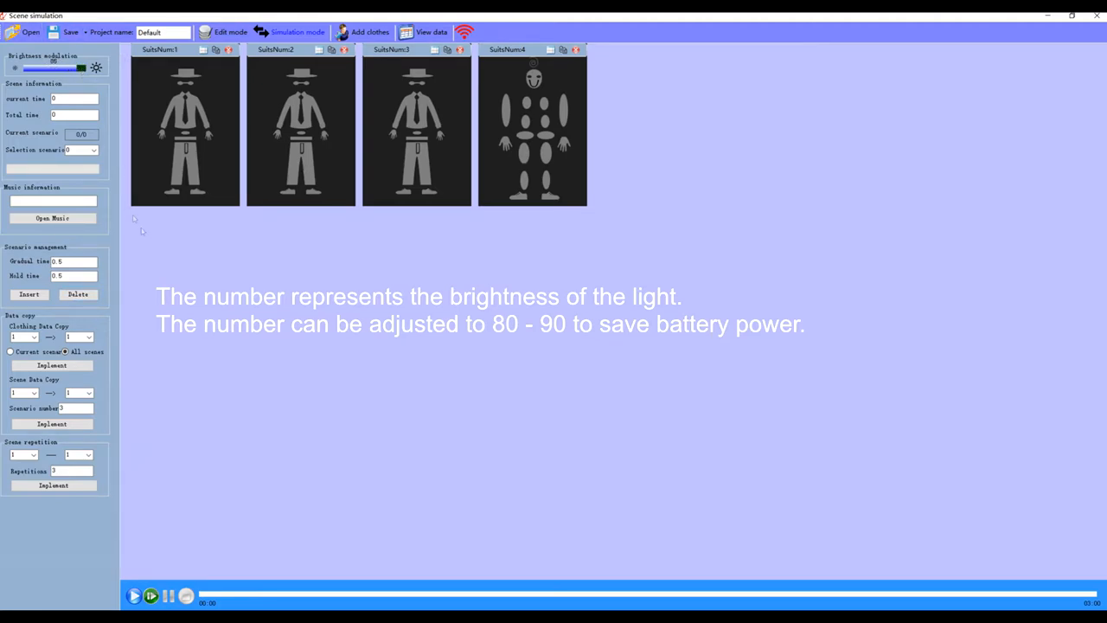
Load the MP3 song from the desktop as scene music and set Gradual time to 0.
left_click(52, 217)
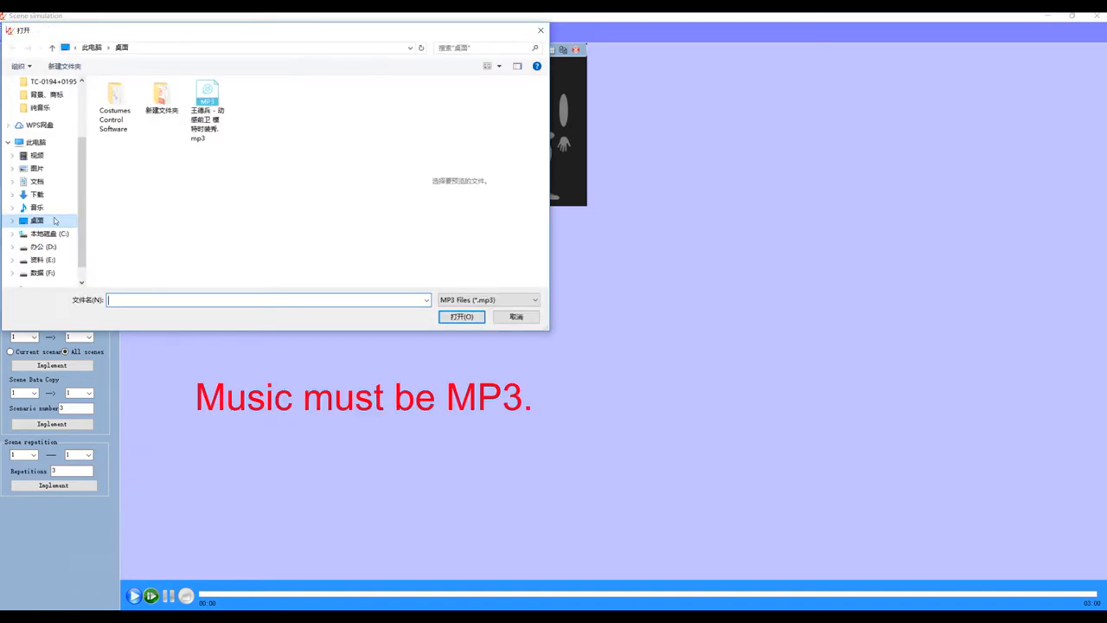
left_click(208, 103)
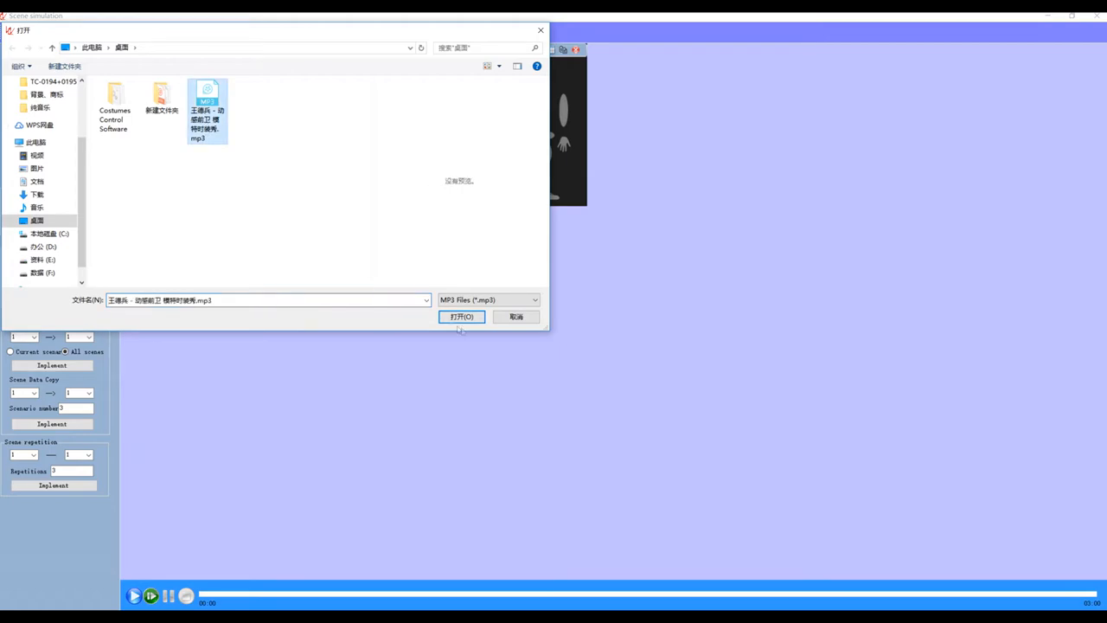
left_click(462, 317)
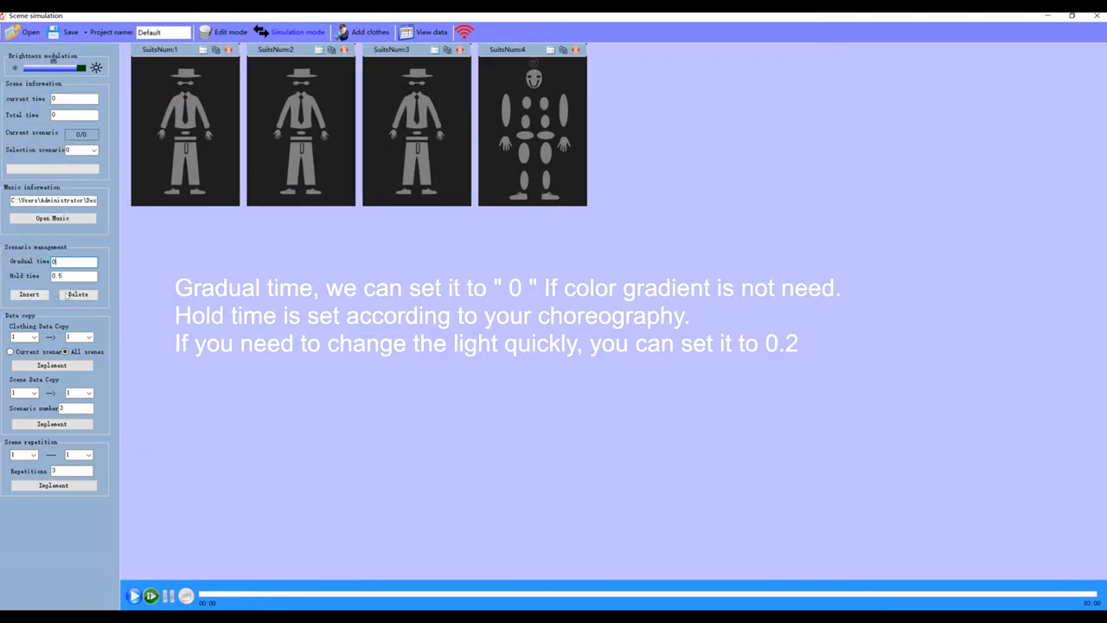
left_click(73, 275)
type("0.6")
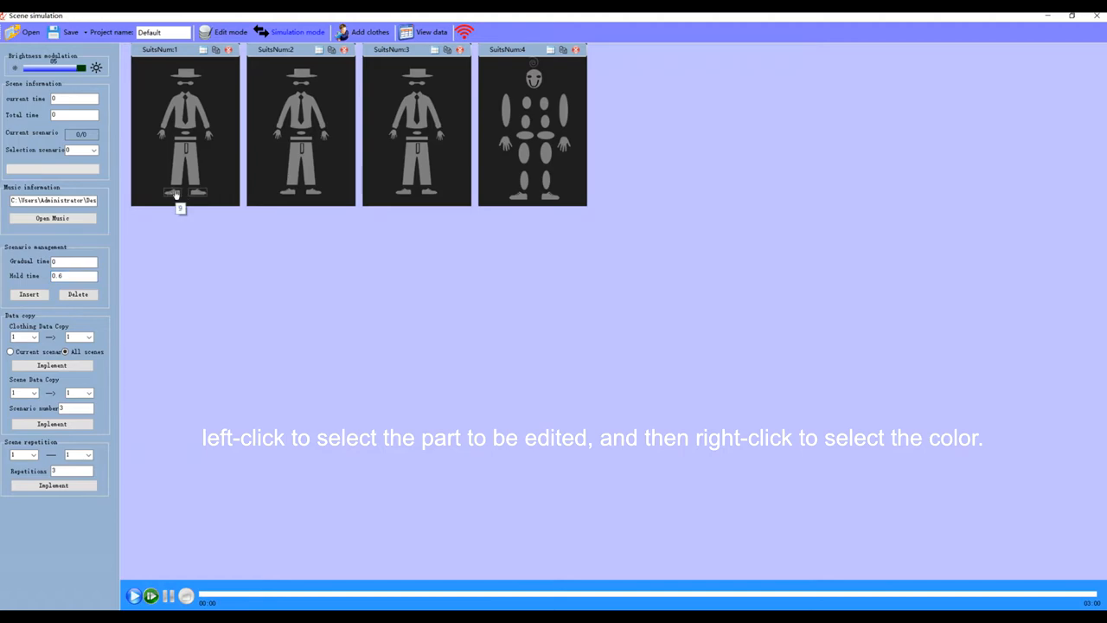
Light the shoes in a custom green shade saved to the custom colours.
right_click(177, 194)
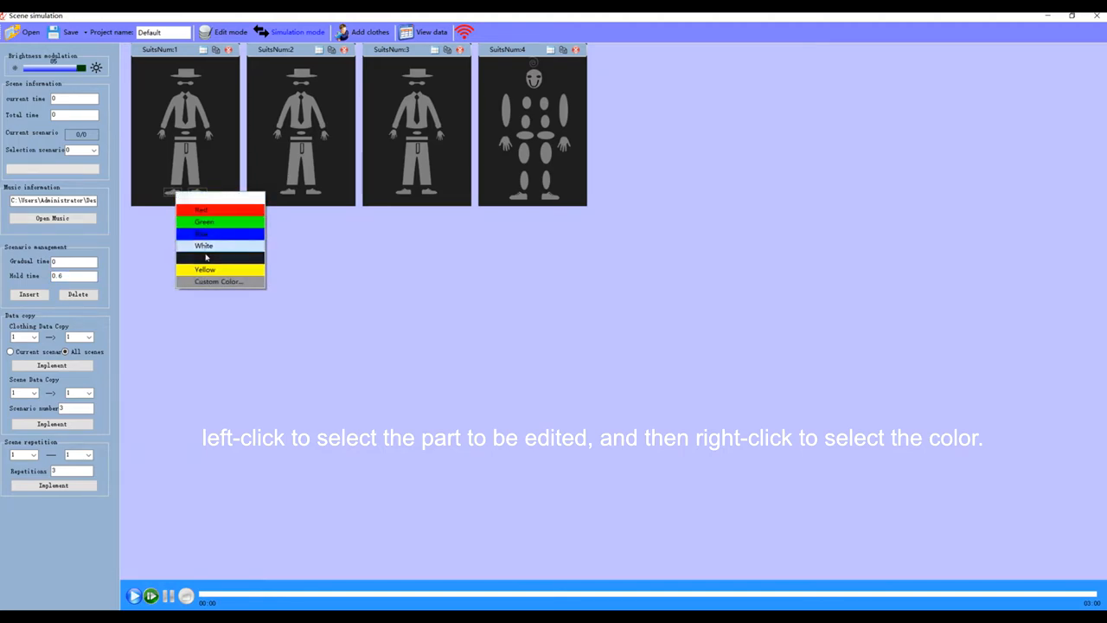
left_click(218, 280)
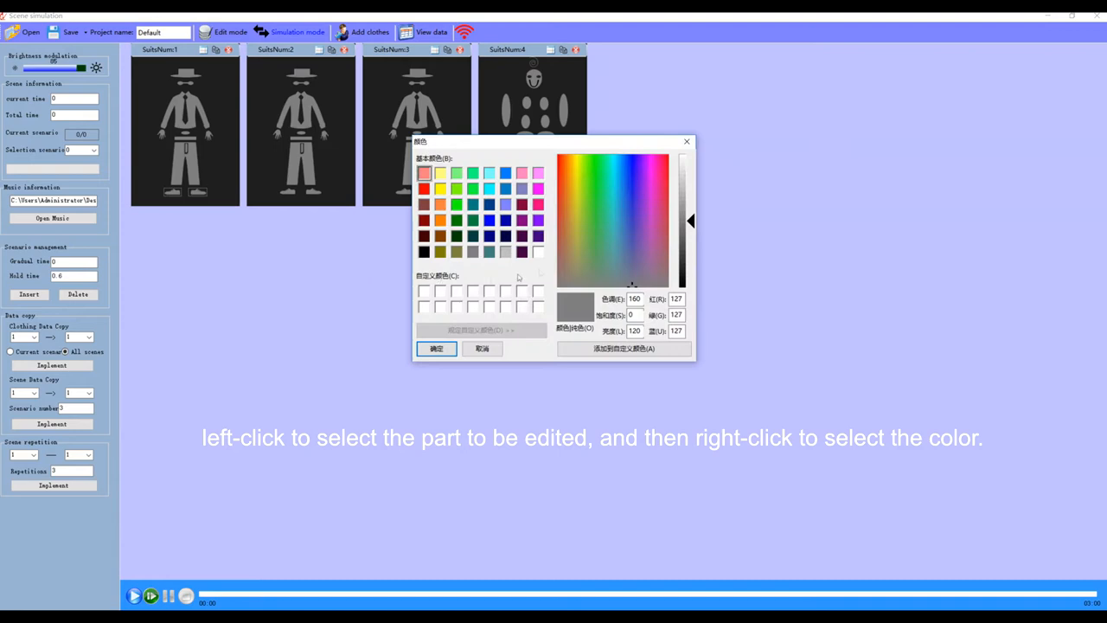
left_click(608, 207)
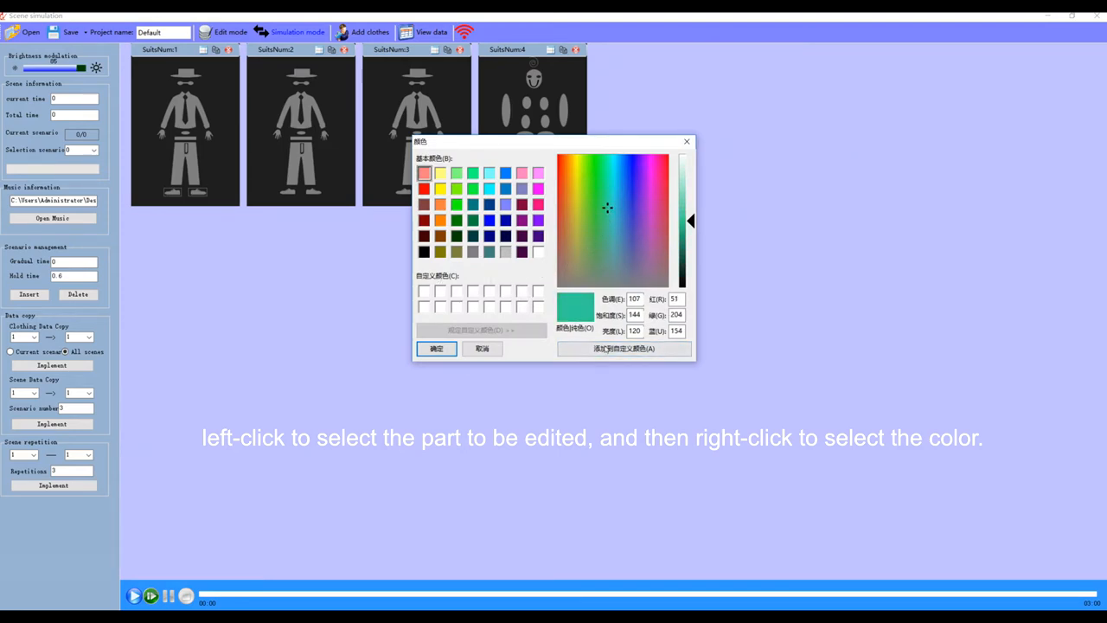
left_click(423, 291)
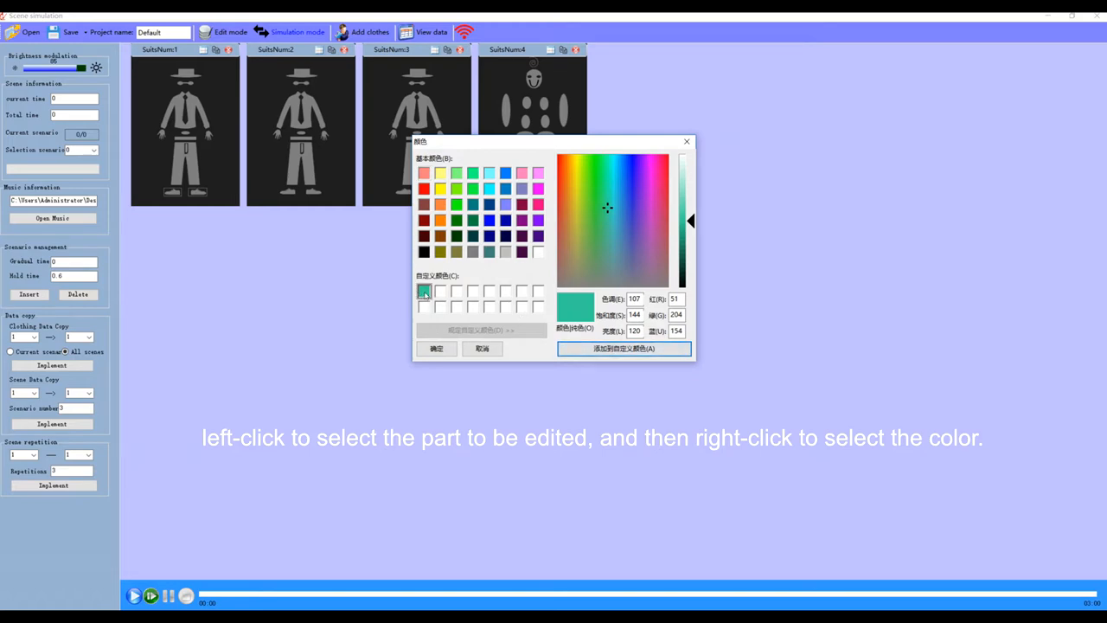
left_click(436, 349)
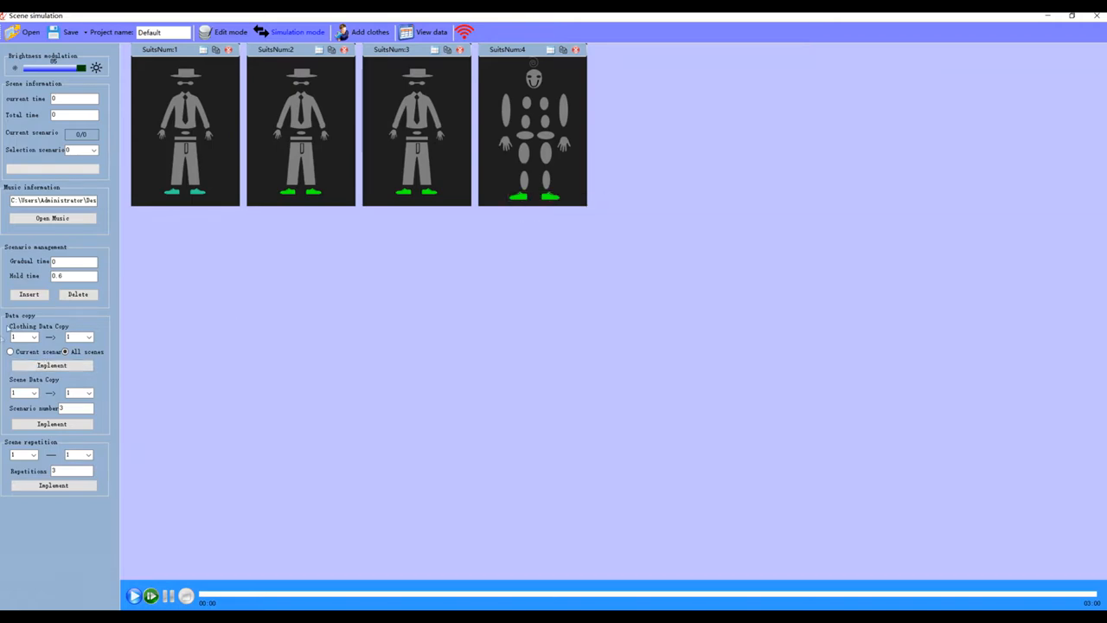
Save the green-shoes lighting as a scene and start recolouring the upper body parts.
left_click(30, 294)
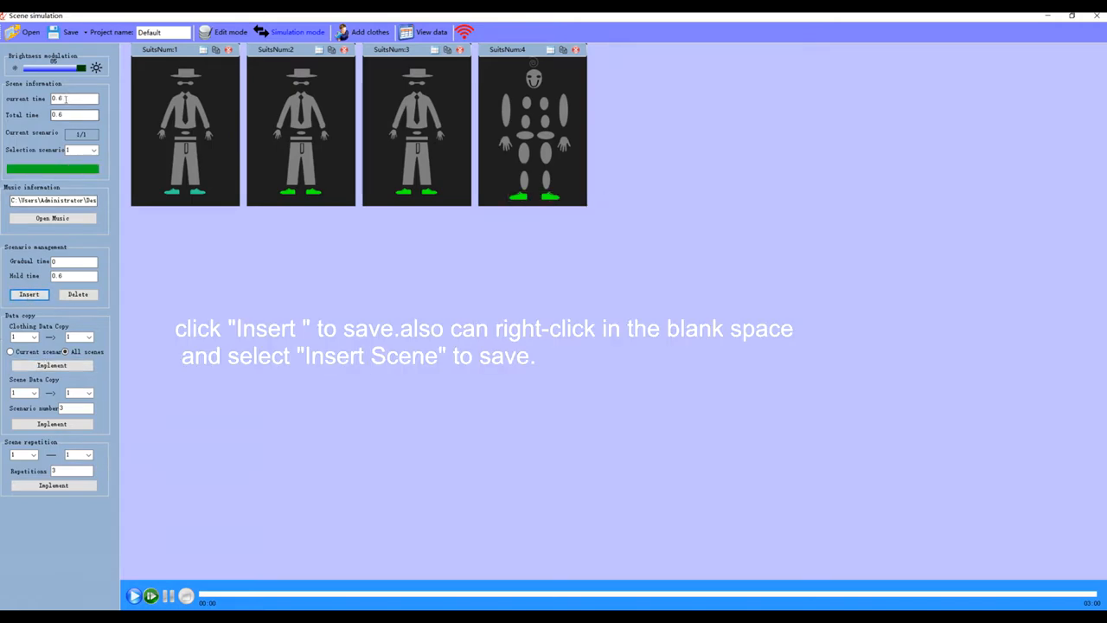
right_click(263, 242)
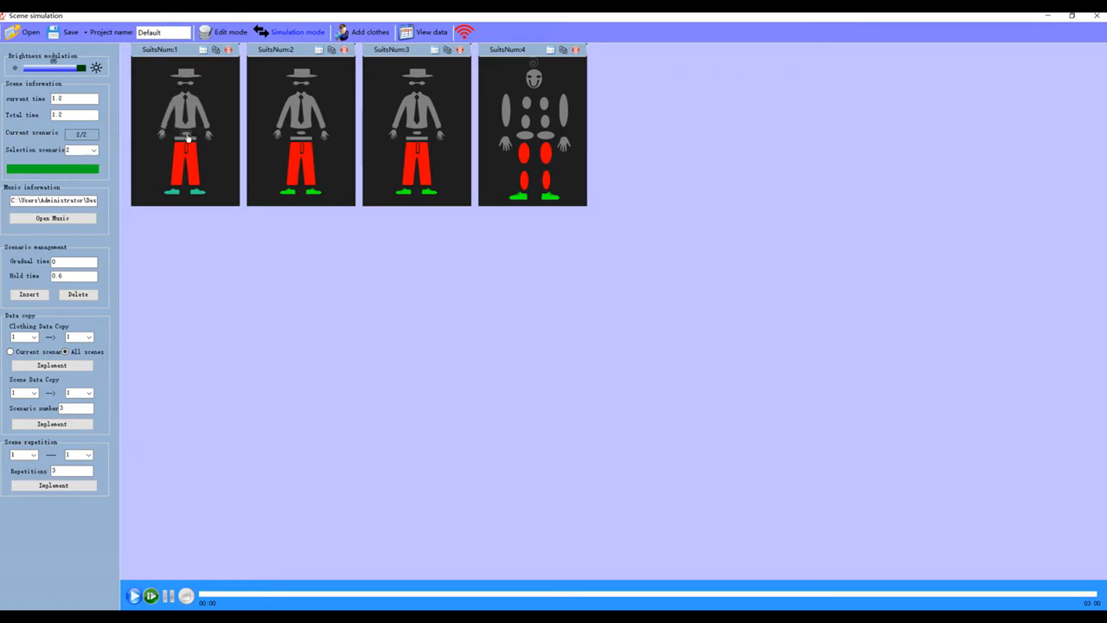
left_click(187, 138)
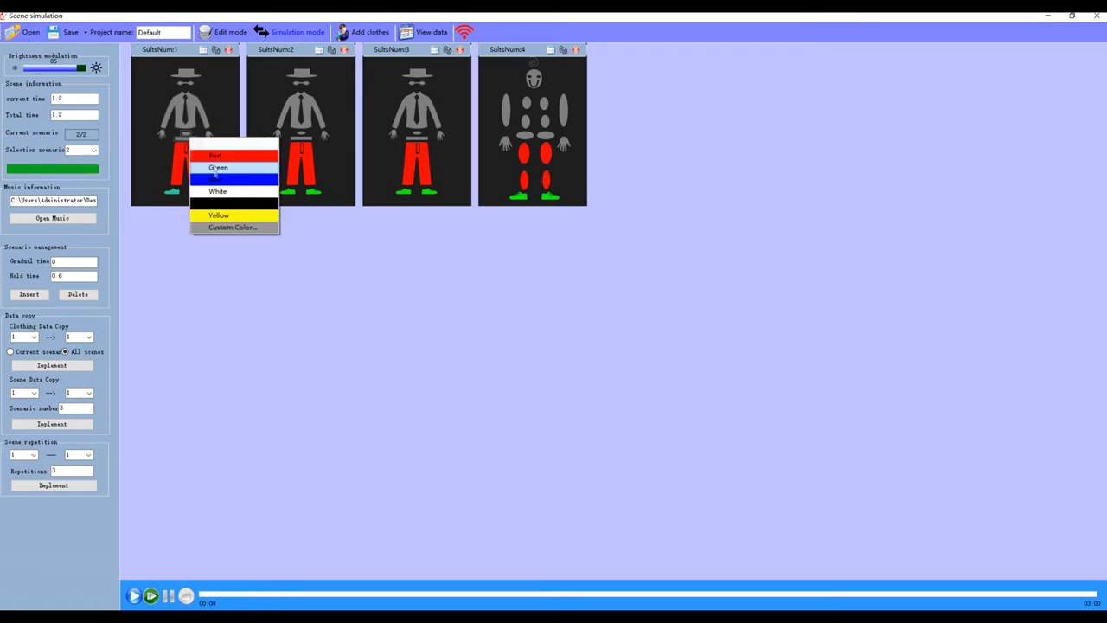
left_click(233, 178)
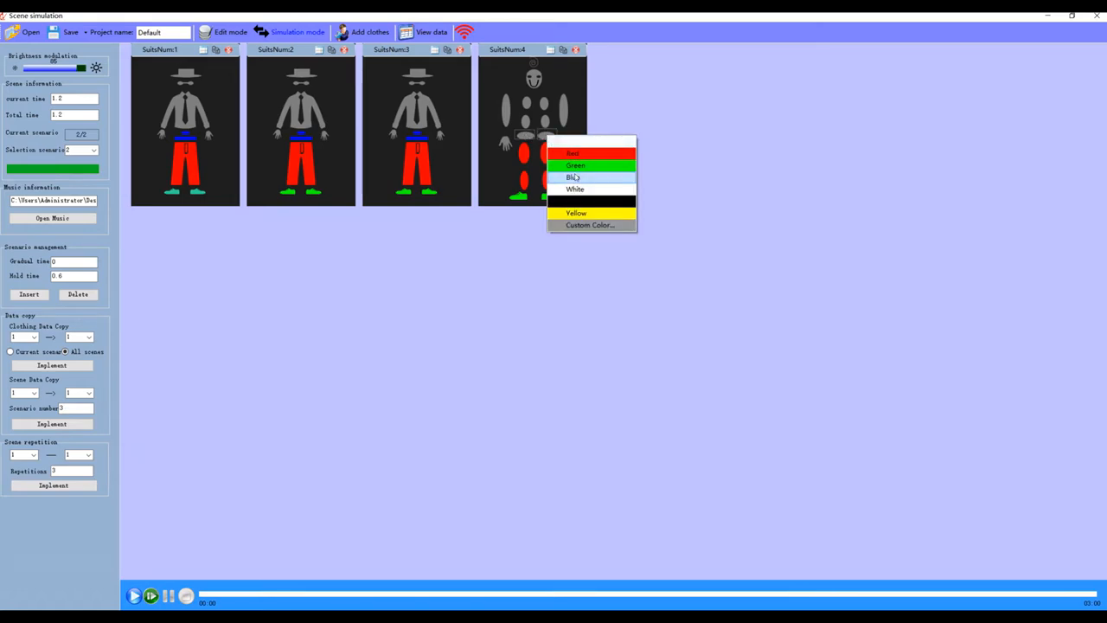
Colour the remaining parts: yellow tops, red trousers, blue belts and green hats.
left_click(574, 177)
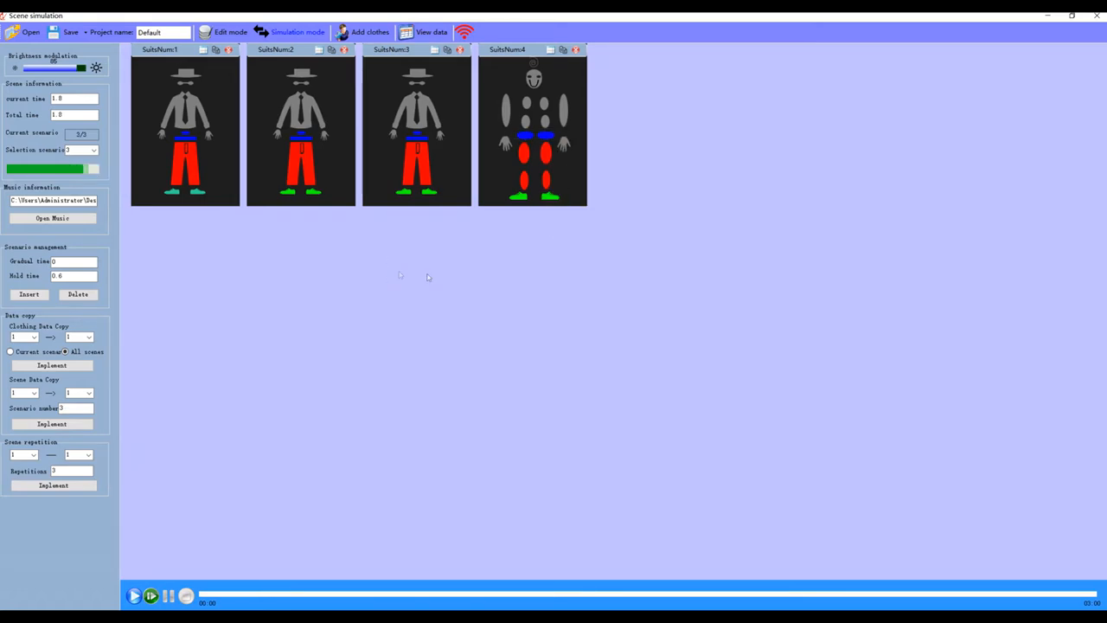
left_click(183, 112)
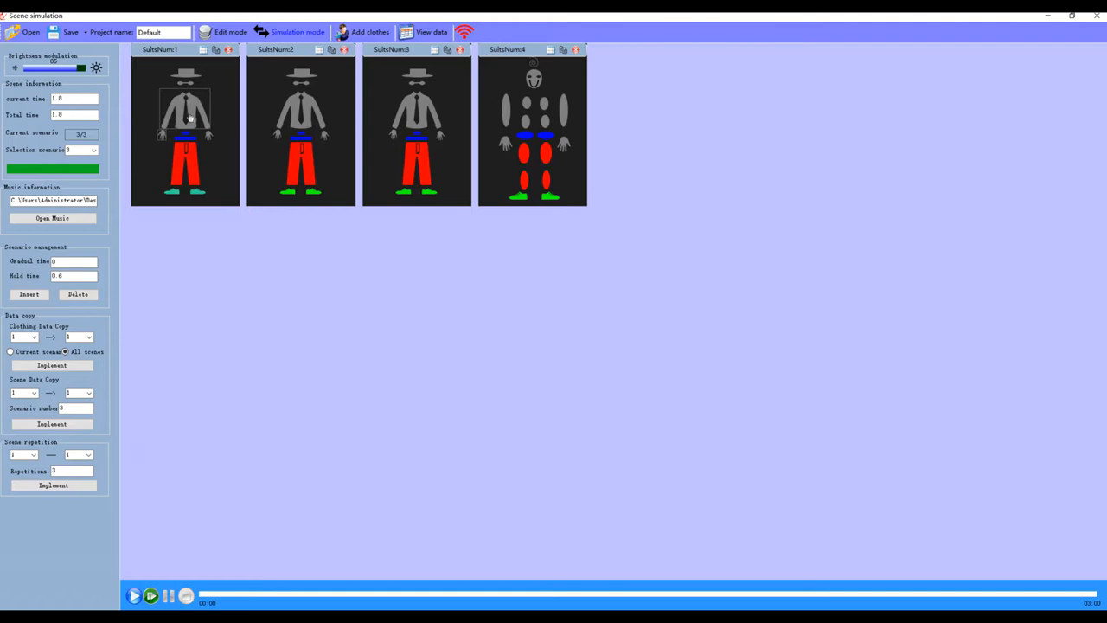
left_click(183, 111)
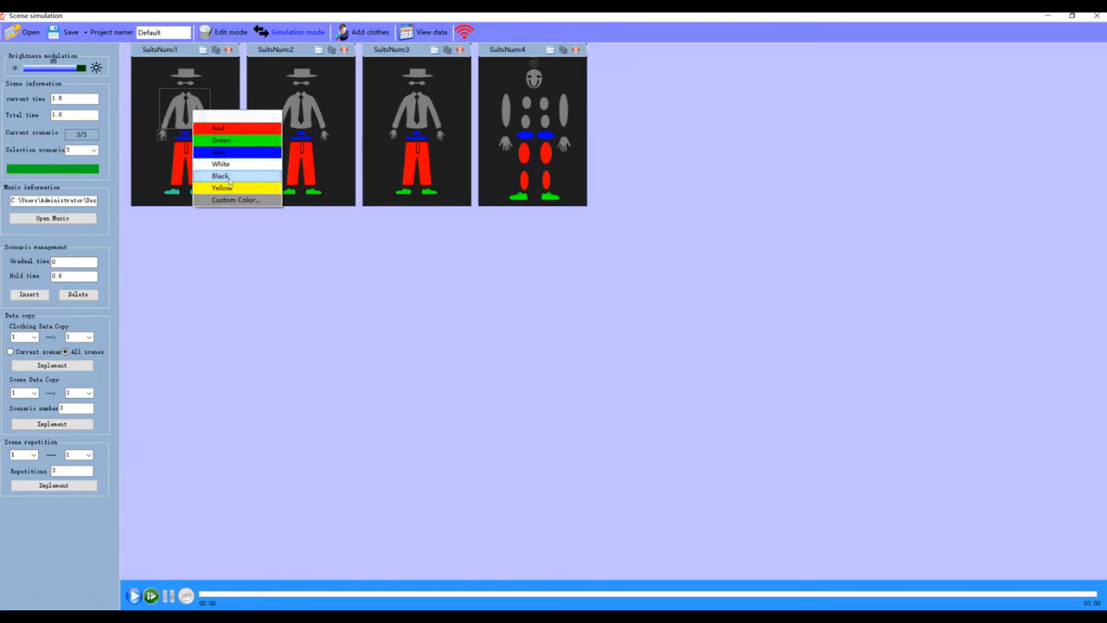
left_click(221, 187)
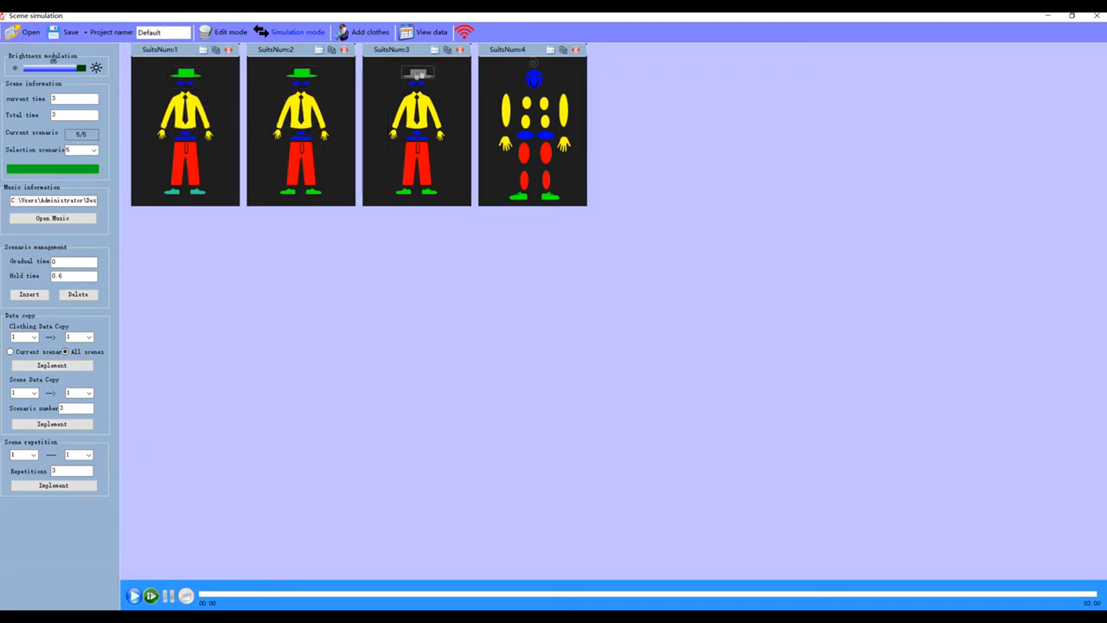
left_click(532, 76)
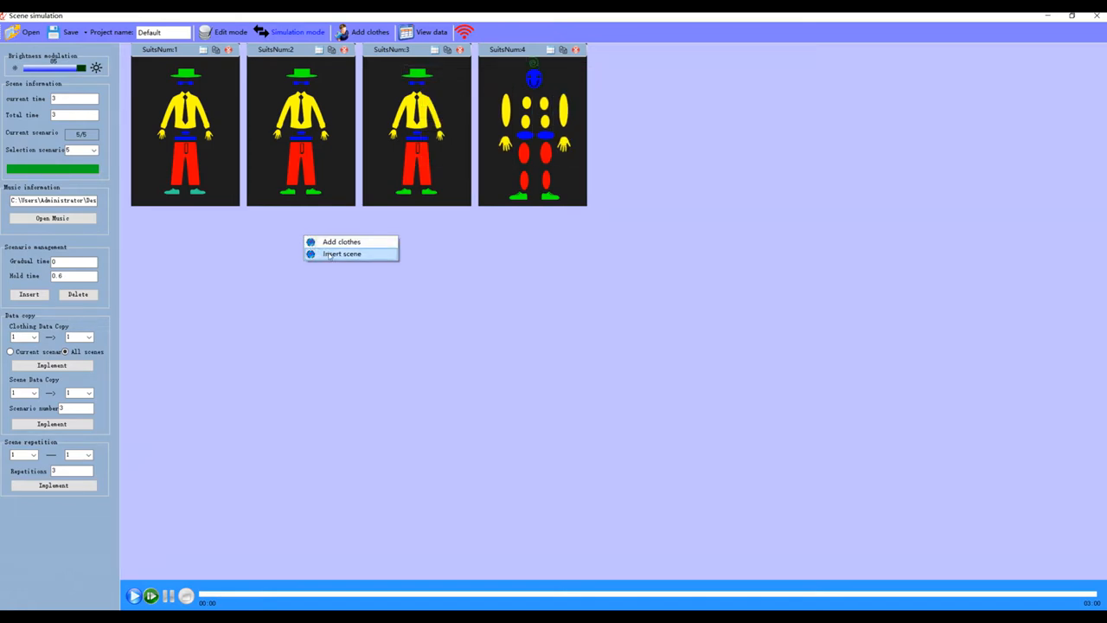
Insert a new empty scene with all four costumes unlit.
left_click(342, 253)
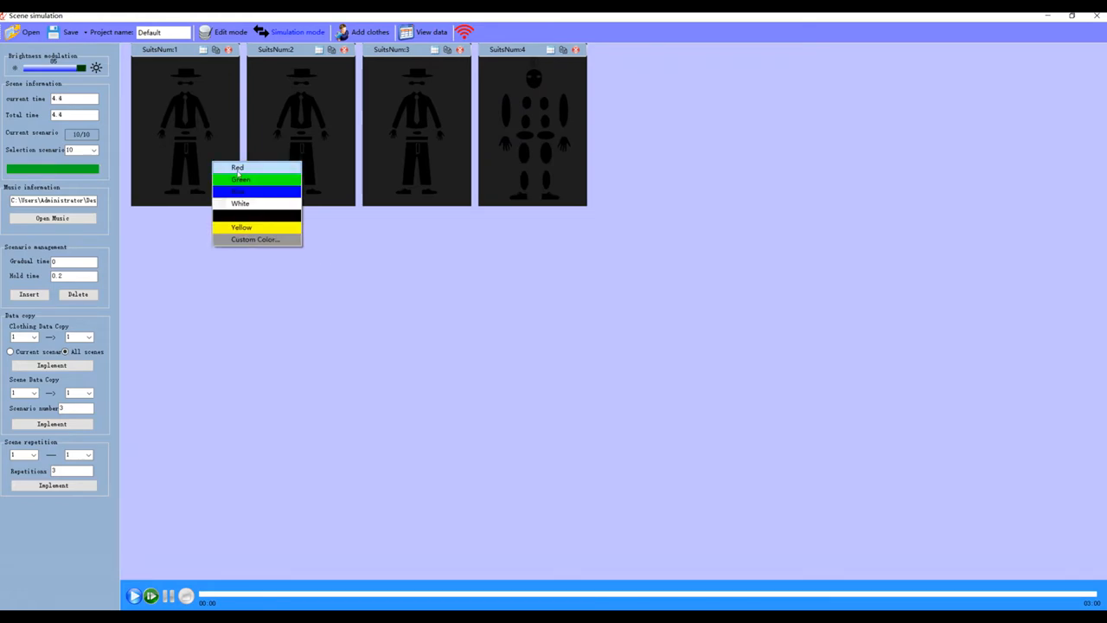
Turn costumes 1 through 4 fully red, then switch into Edit mode.
left_click(237, 166)
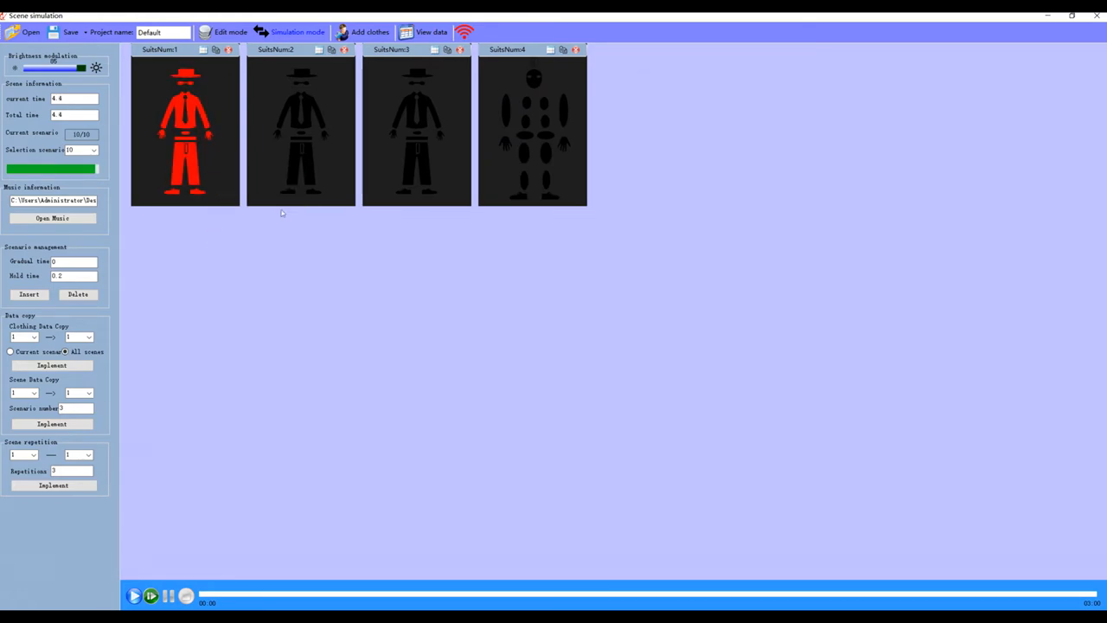
right_click(281, 214)
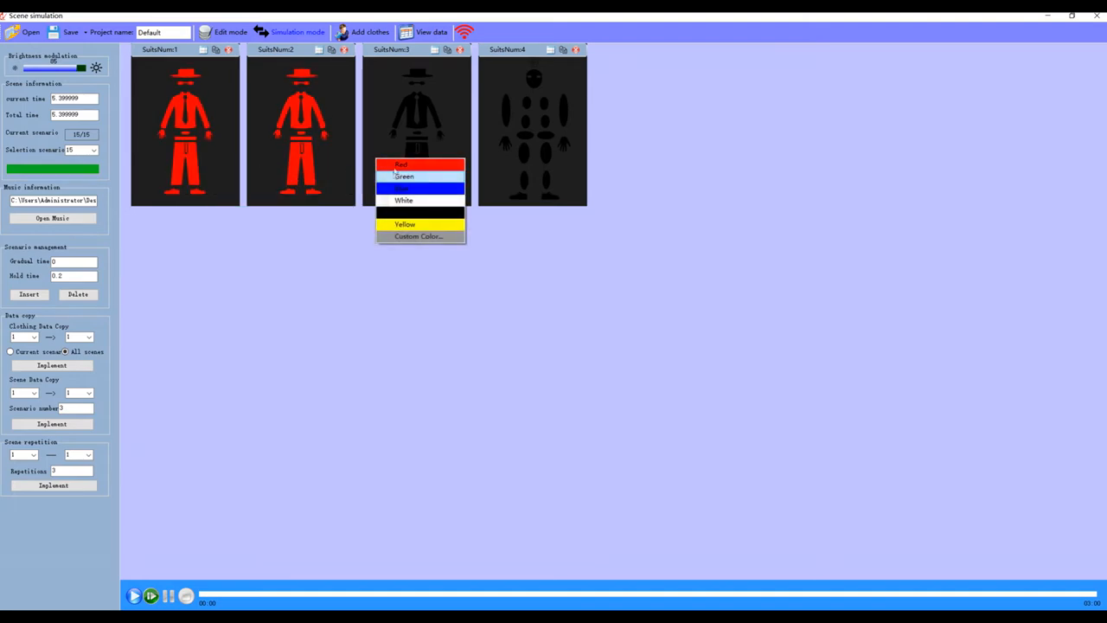
left_click(402, 164)
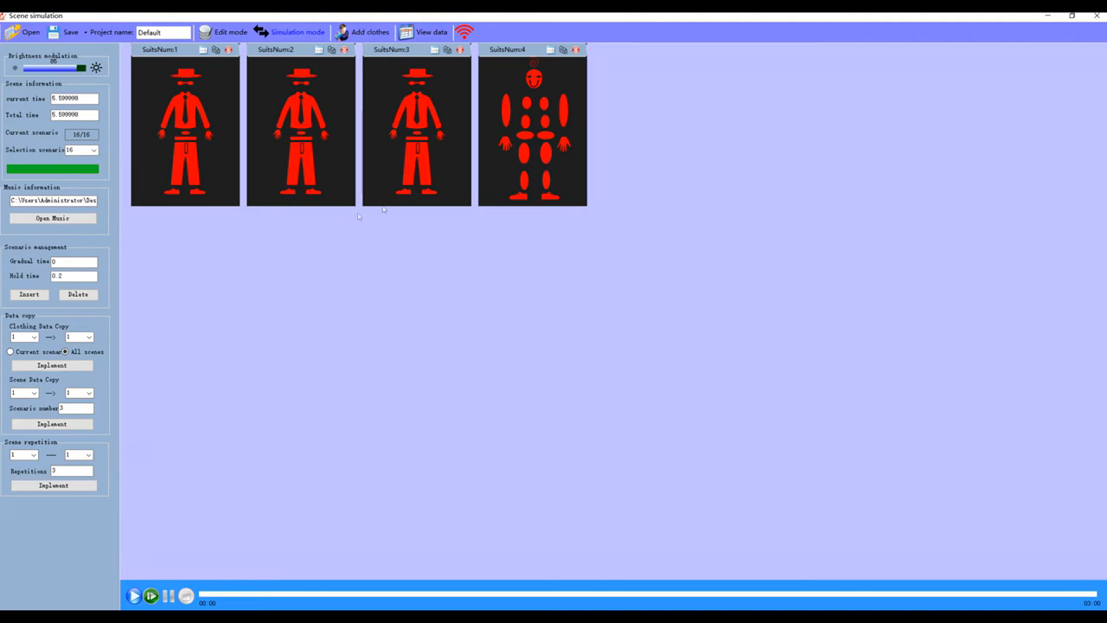
mouse_move(263, 409)
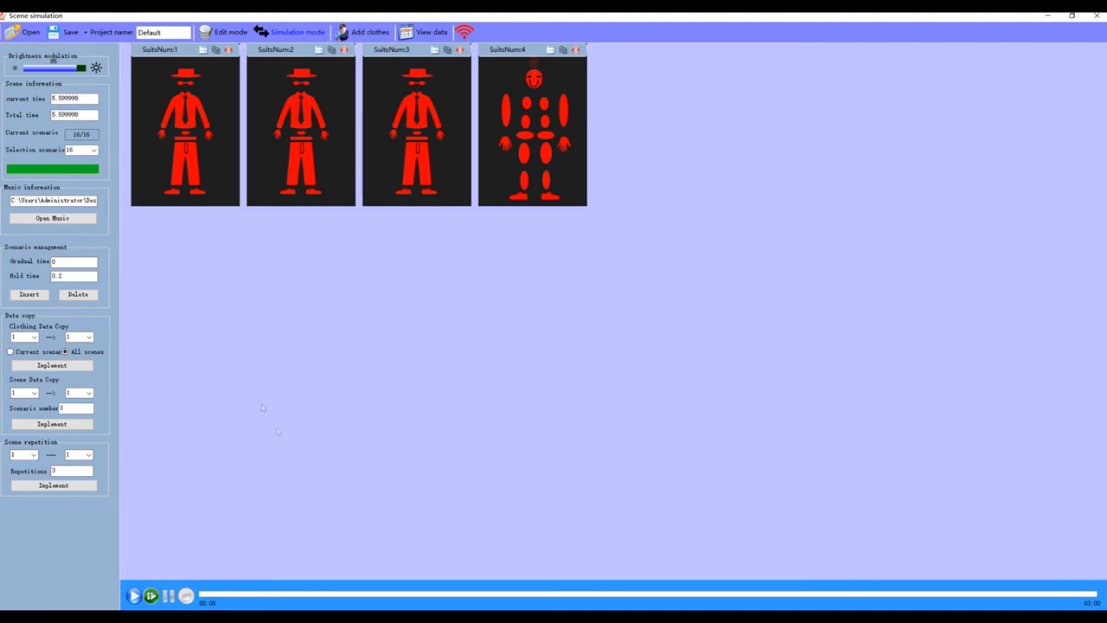
left_click(135, 595)
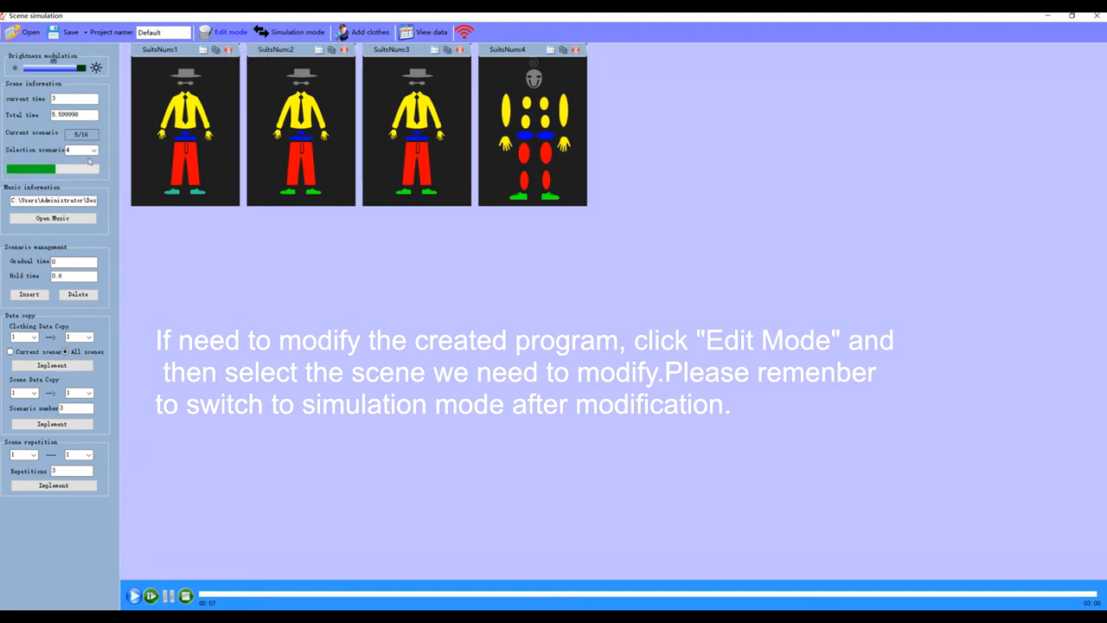
Pick the green-shoes scene from the Selection scenario list for editing.
left_click(93, 149)
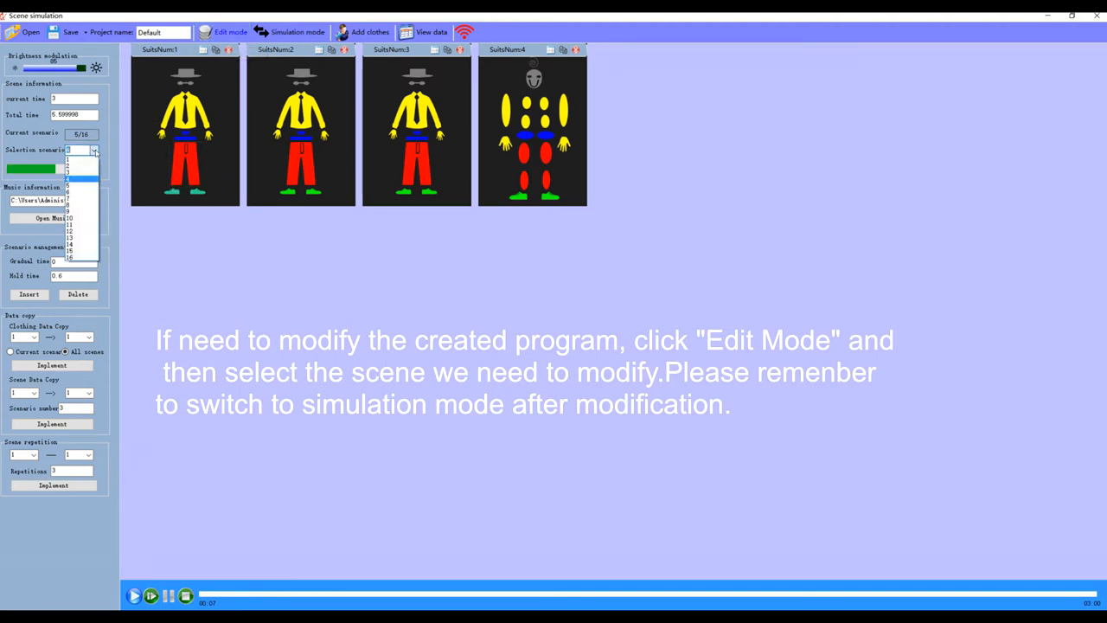
left_click(72, 159)
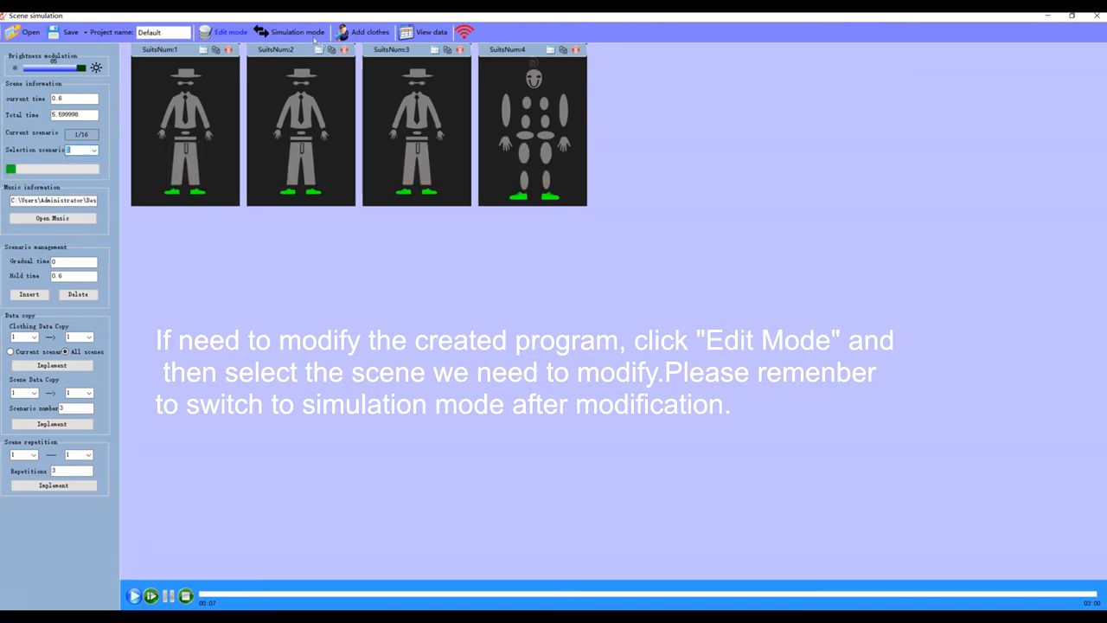
left_click(298, 31)
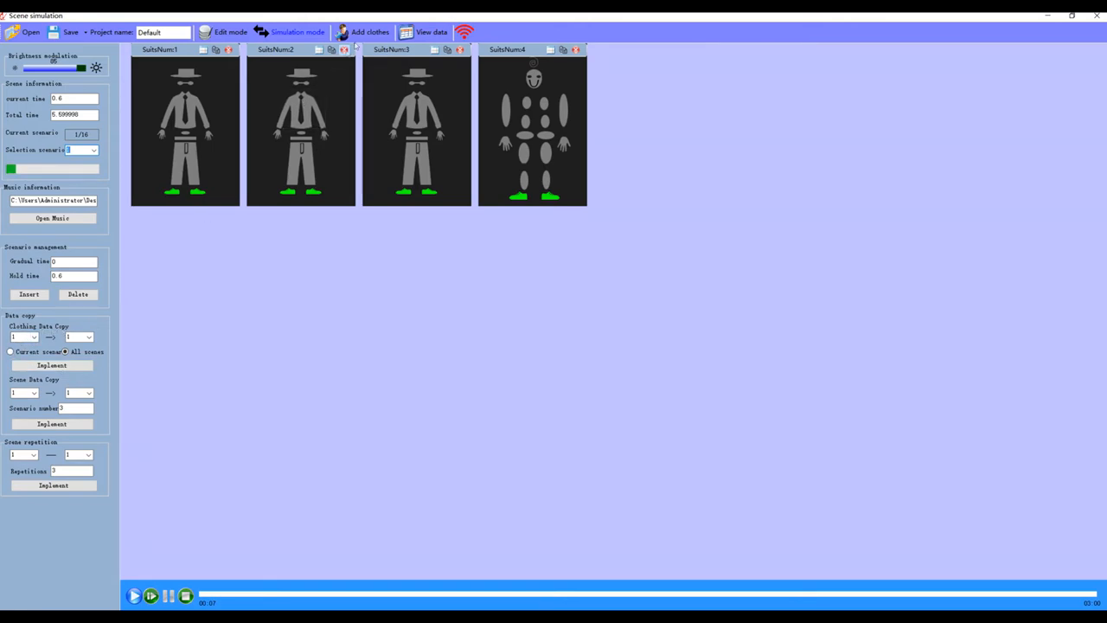
Add a fifth costume model to the scene.
left_click(370, 31)
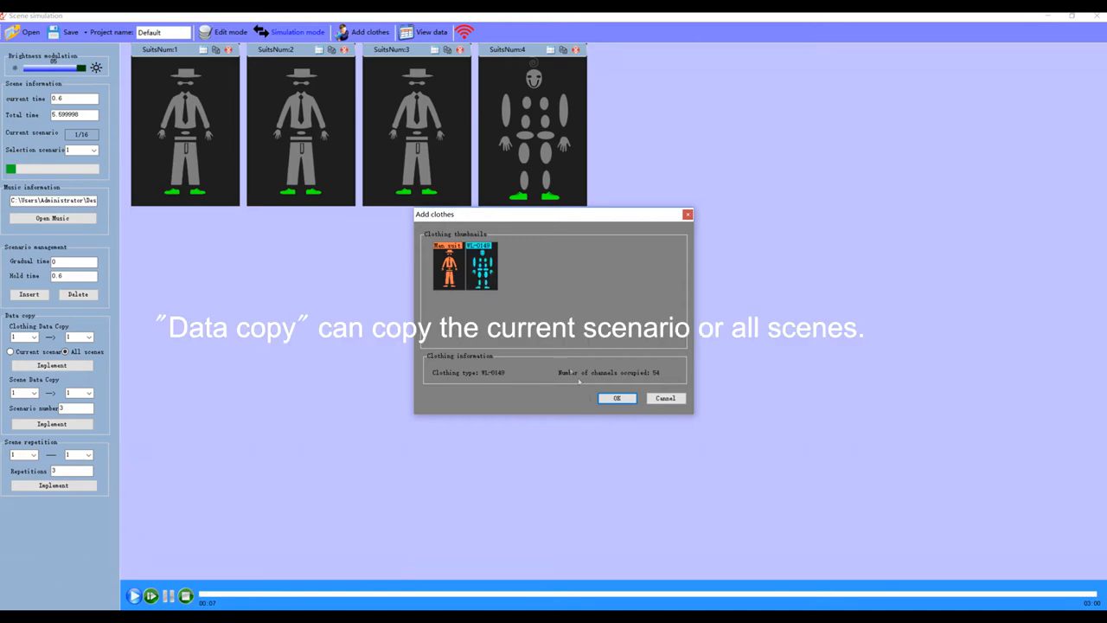
left_click(615, 398)
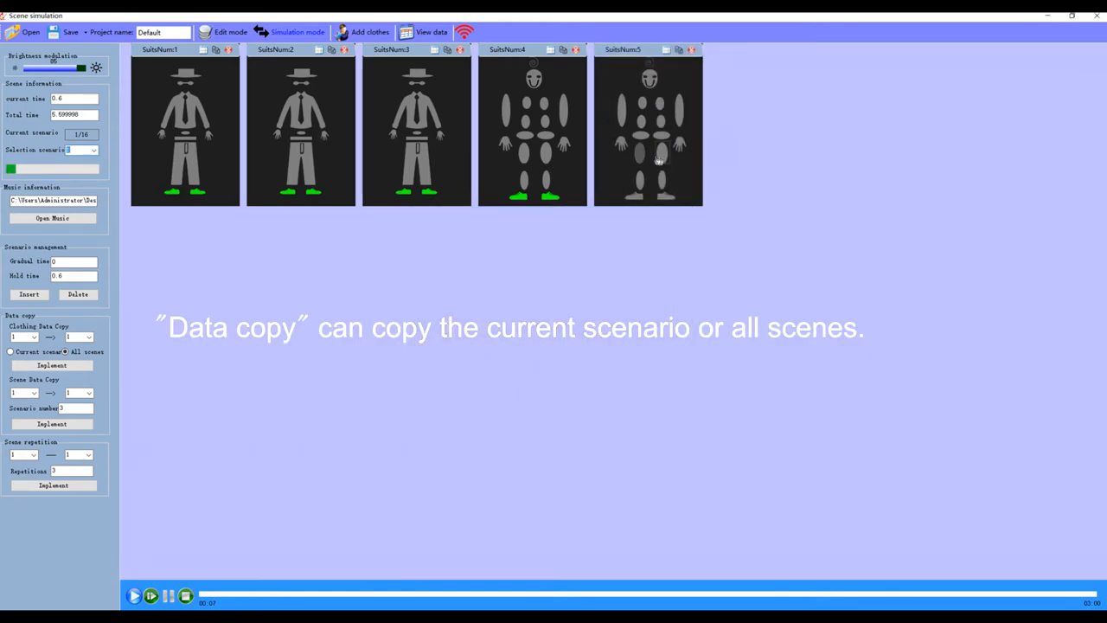
Copy another costume's light data onto the new model via Clothing Data Copy and Implement.
left_click(31, 336)
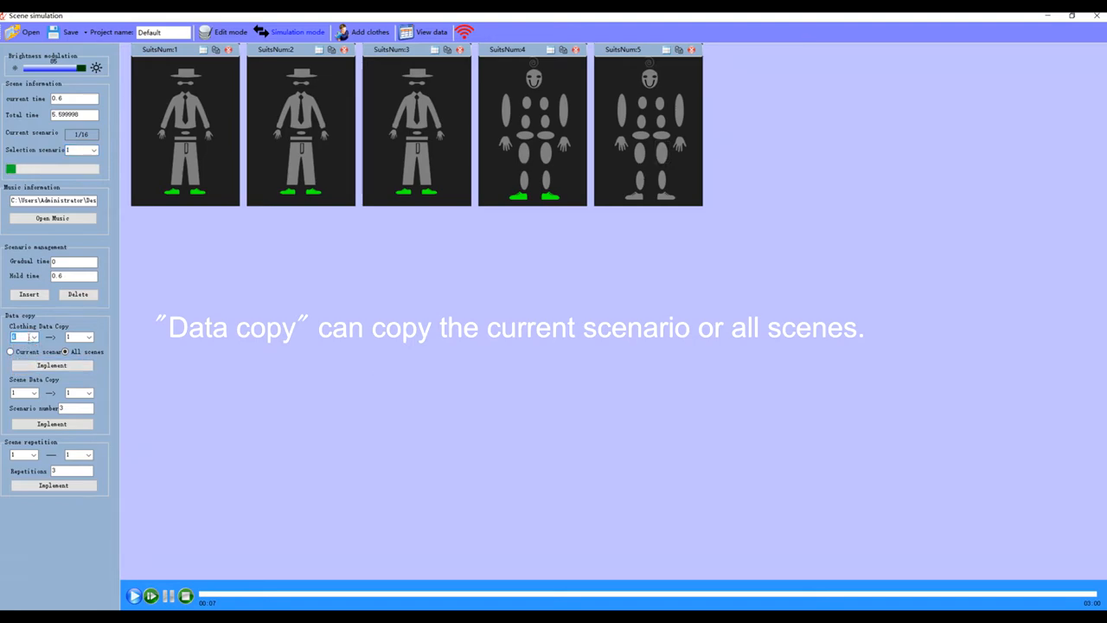
left_click(88, 335)
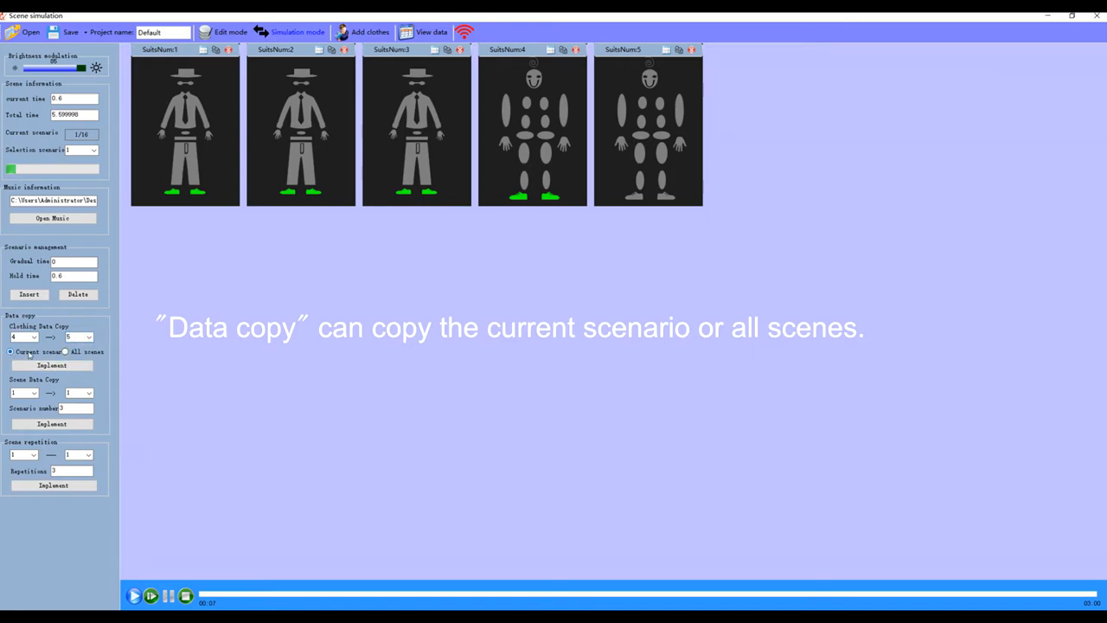
left_click(52, 365)
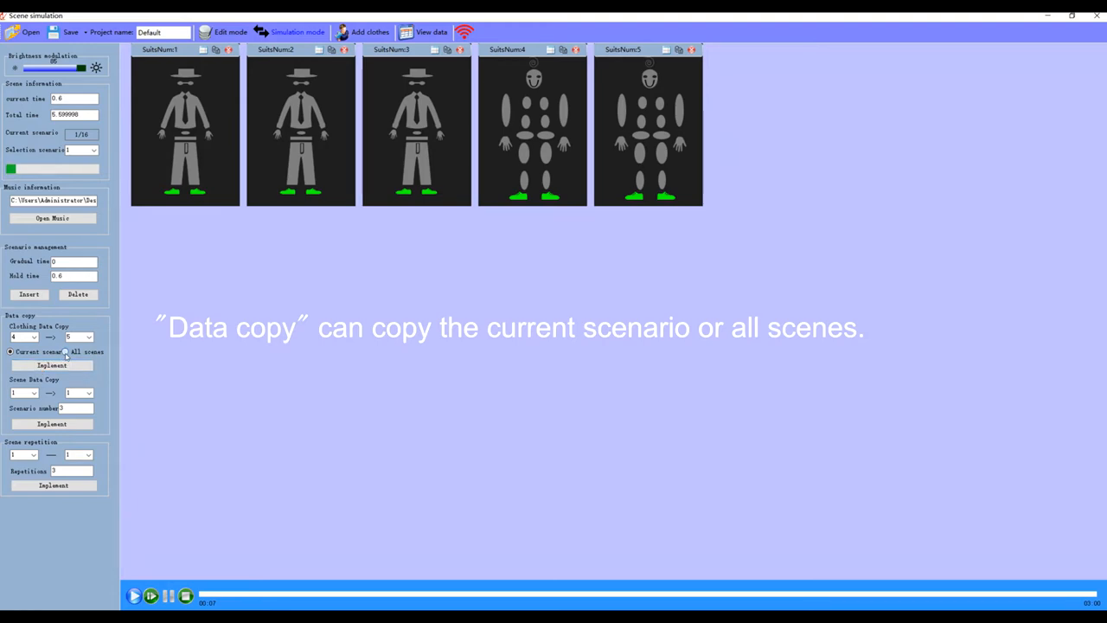
left_click(66, 351)
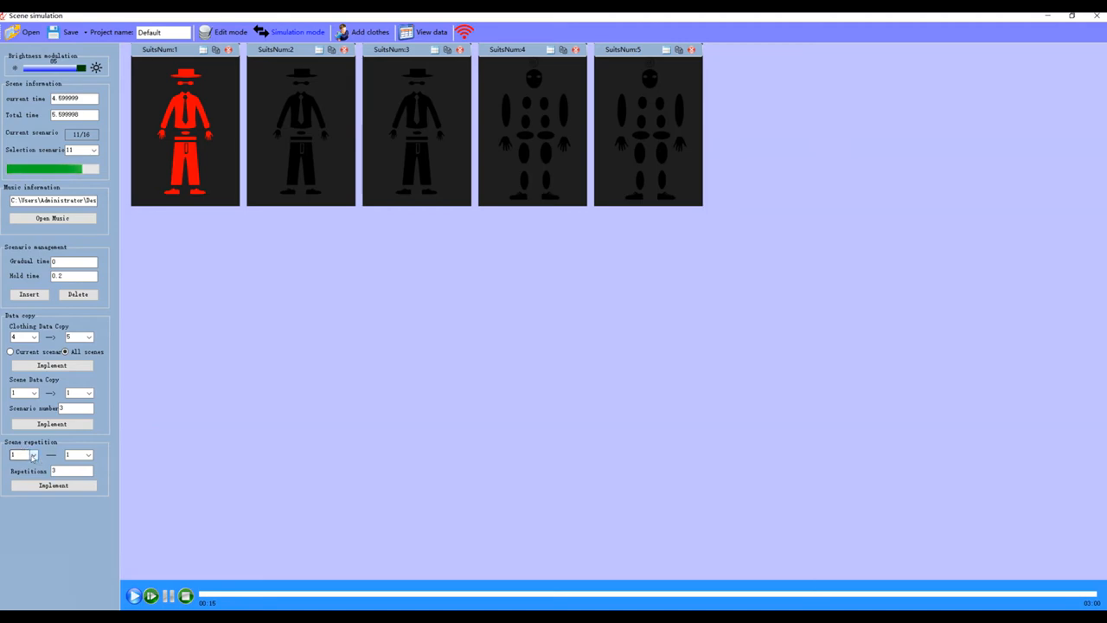
Set the Scene repetition start and end scenes and the repetition count.
left_click(31, 453)
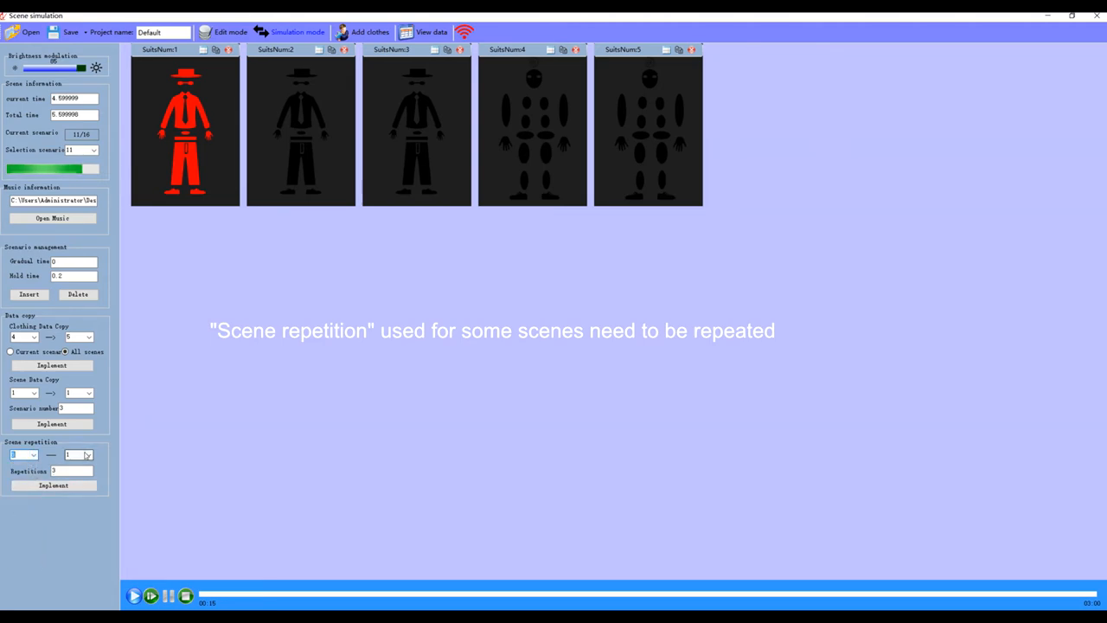
left_click(86, 453)
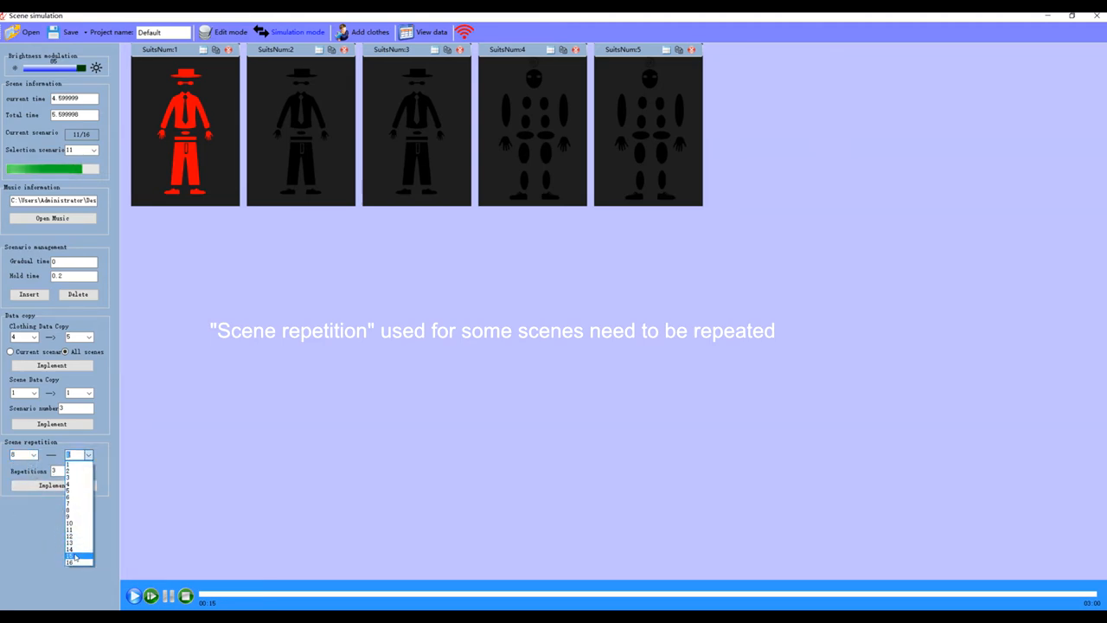
left_click(72, 557)
type("2")
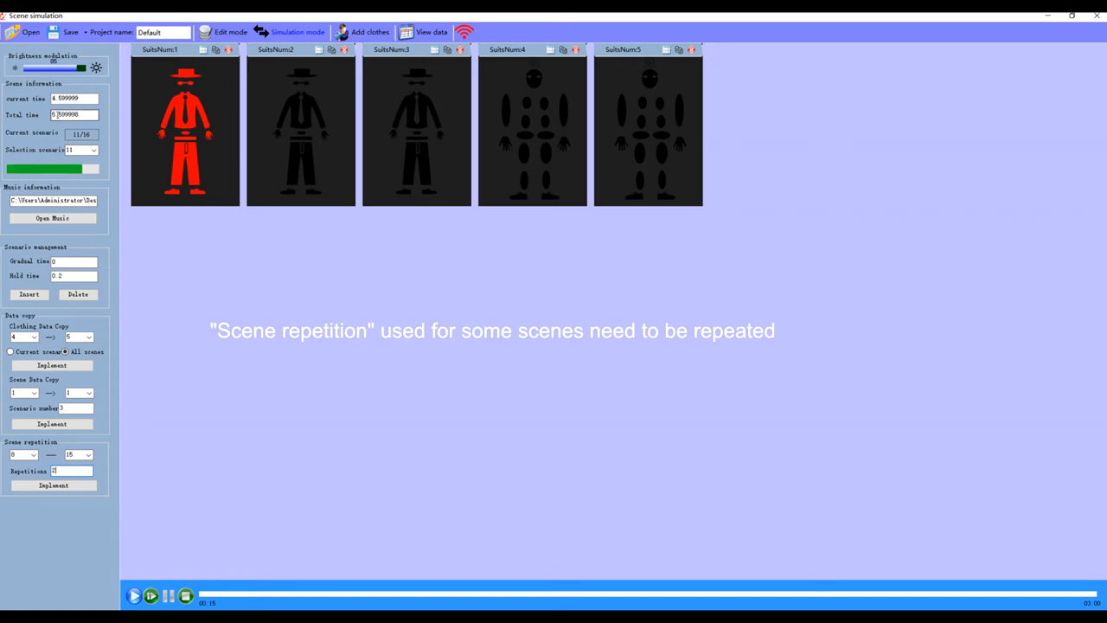
left_click(52, 484)
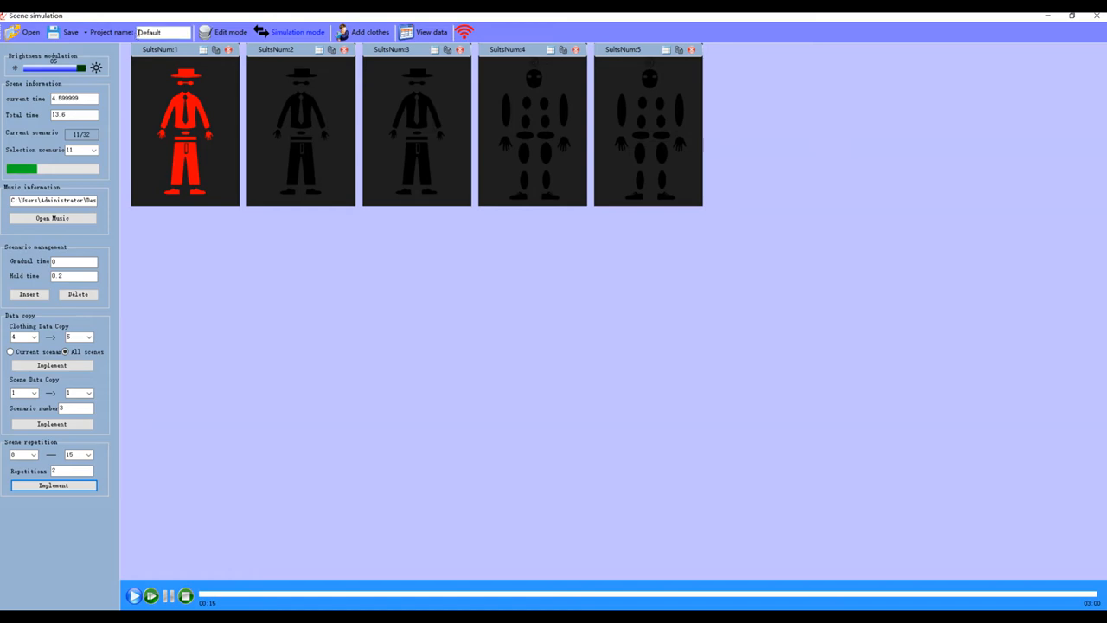
Name the project 'future' and create a new folder named 2020 for saving it.
left_click(163, 31)
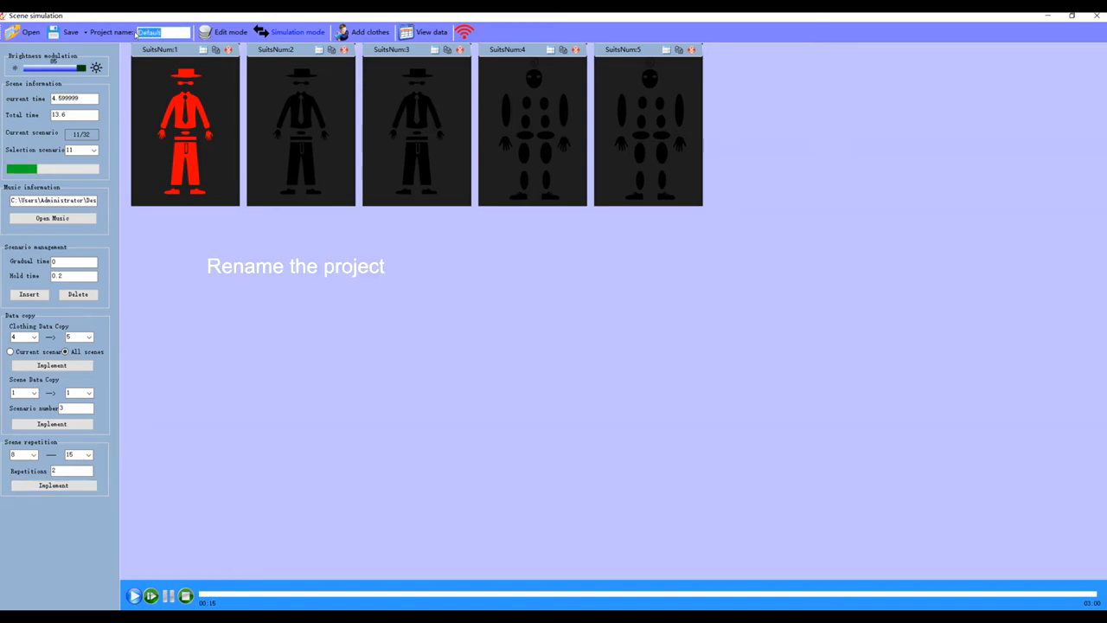
type("future")
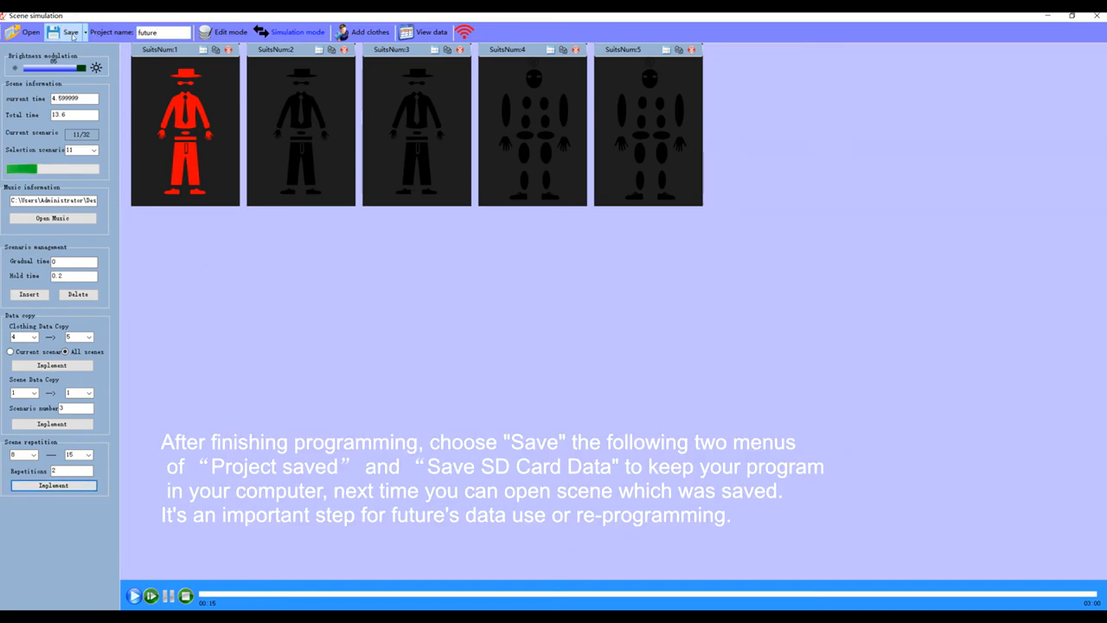
left_click(71, 31)
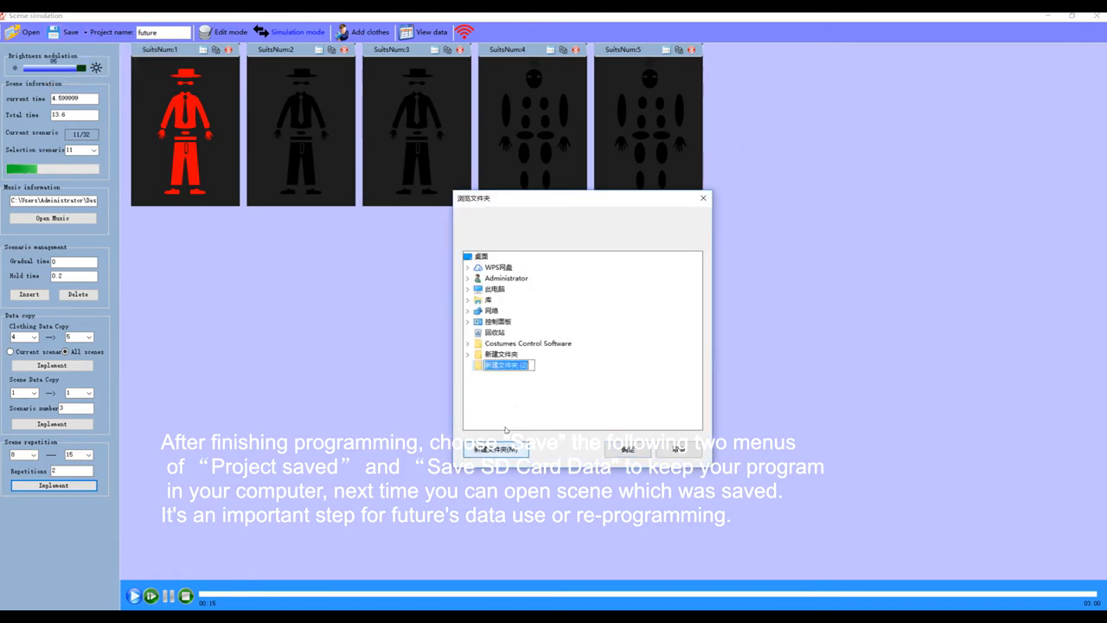
type("2020")
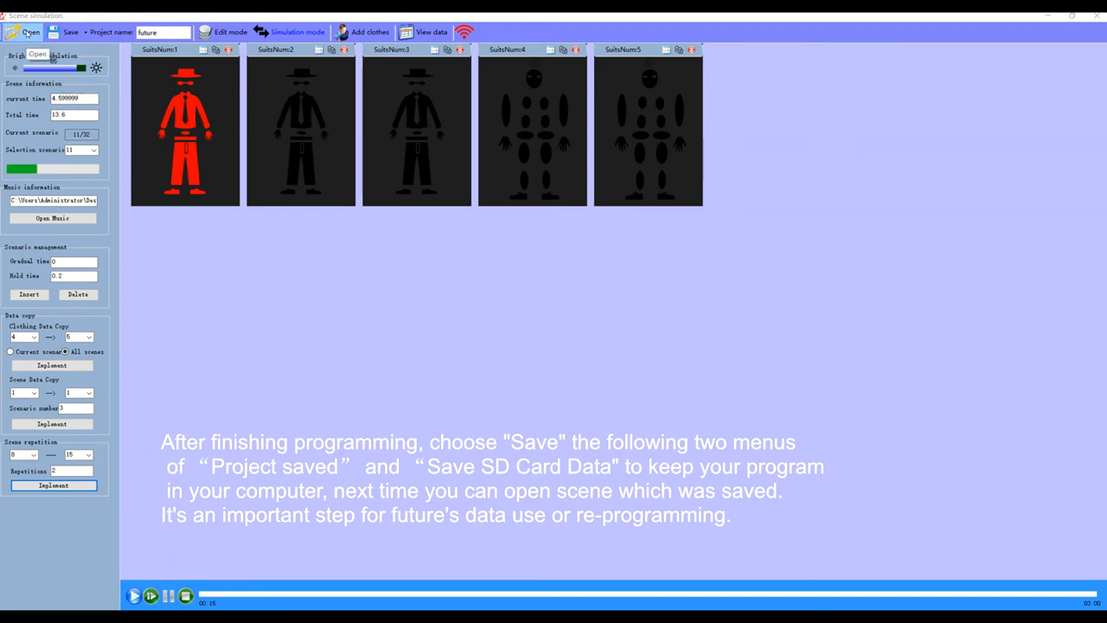
left_click(29, 31)
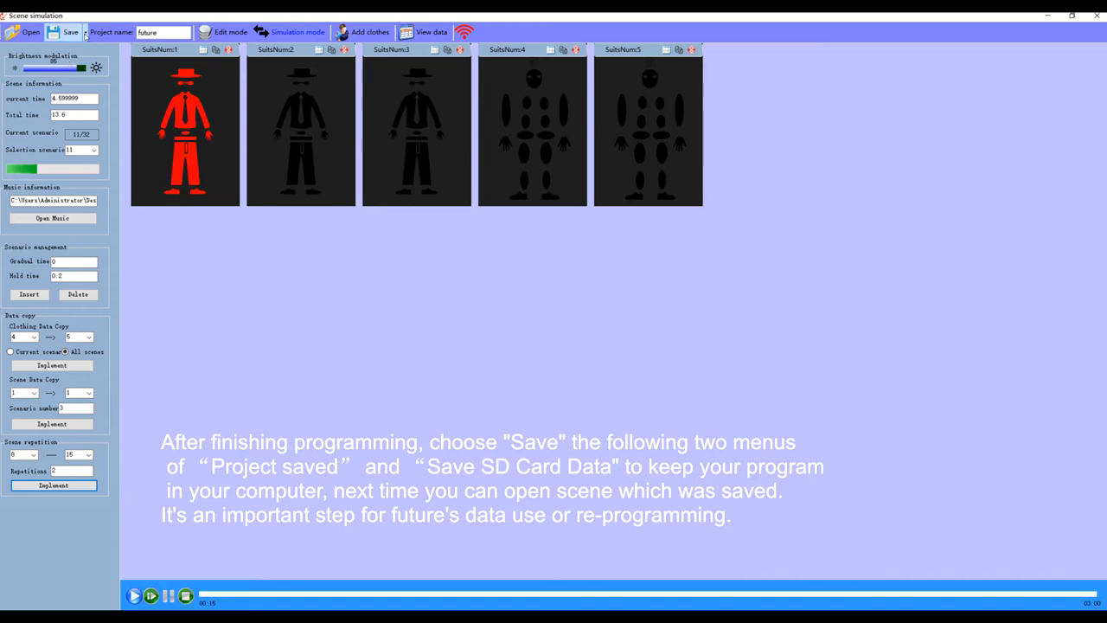
Export the SD card data into the 2020 folder via Save > Save SD Card Data.
left_click(71, 32)
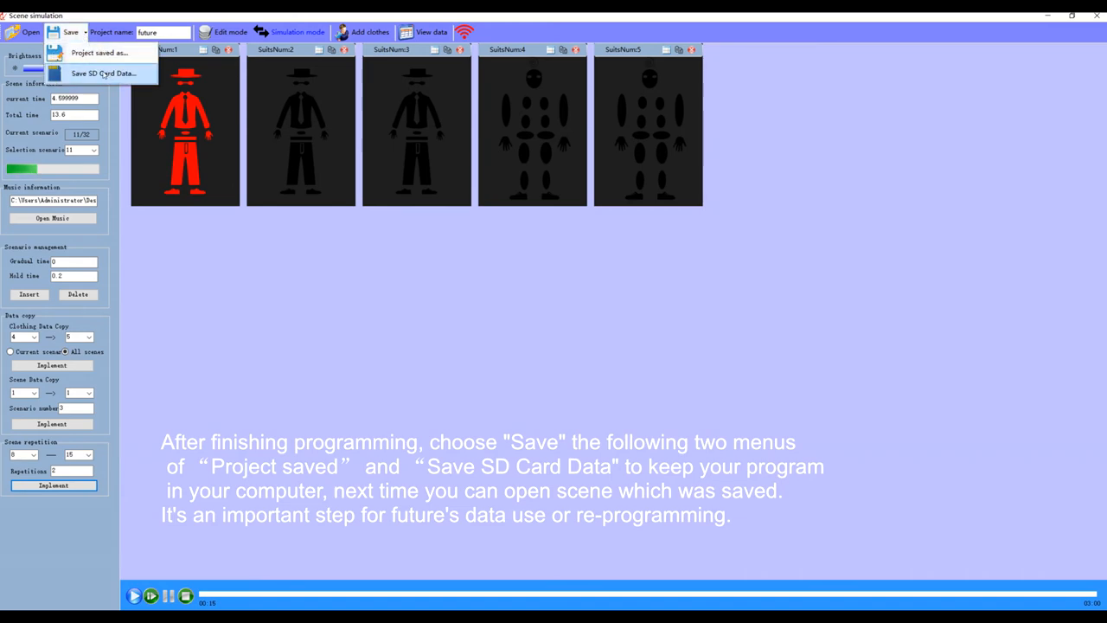
left_click(103, 72)
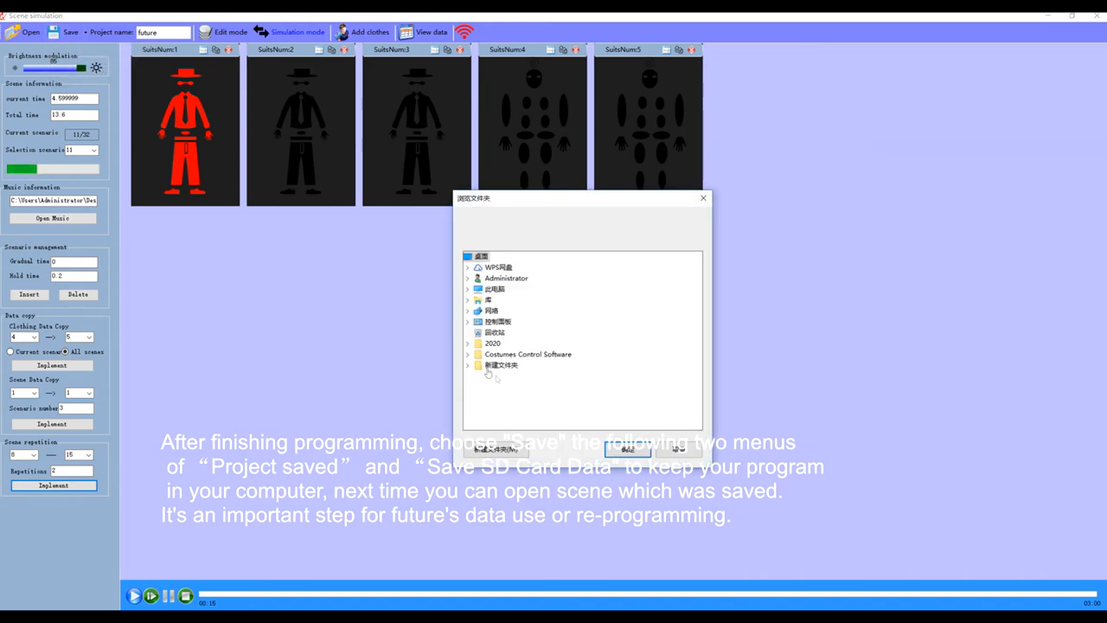
left_click(467, 342)
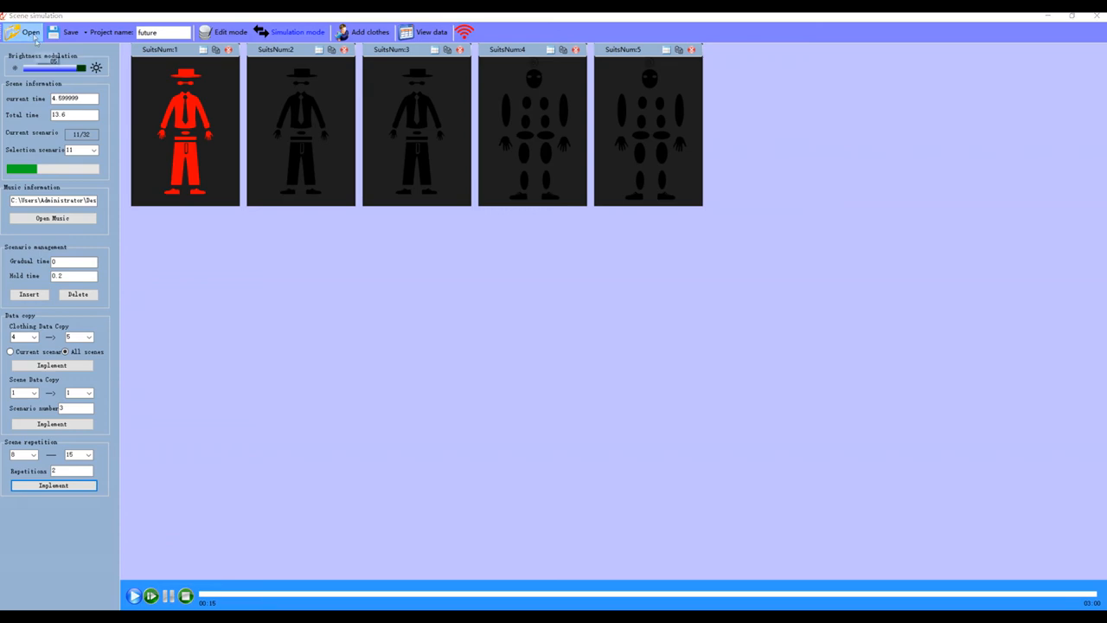
left_click(32, 31)
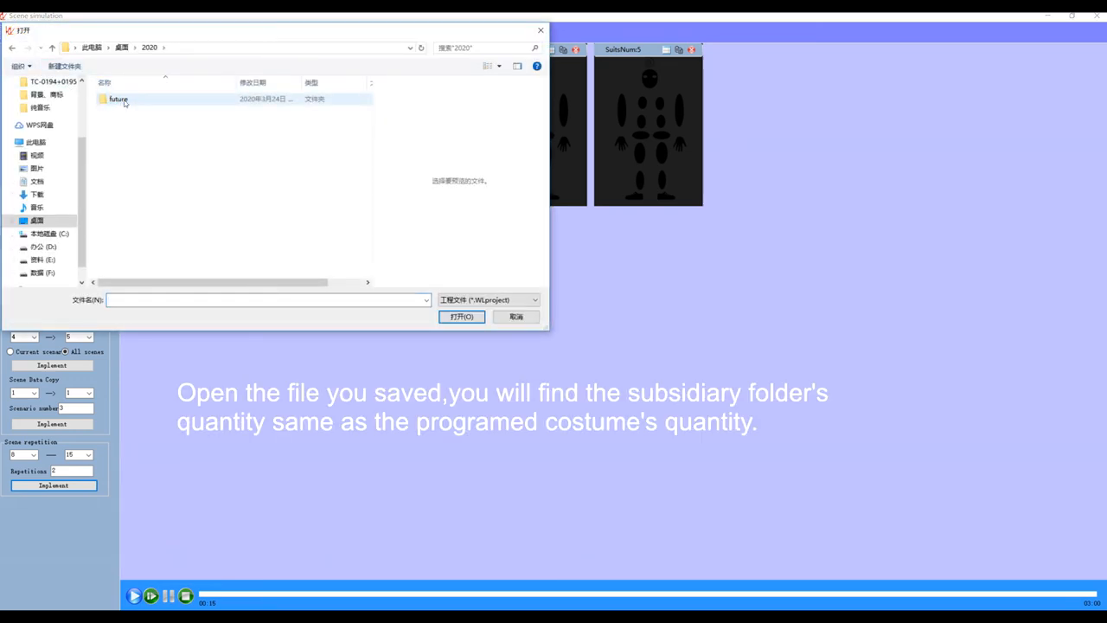
double_click(117, 98)
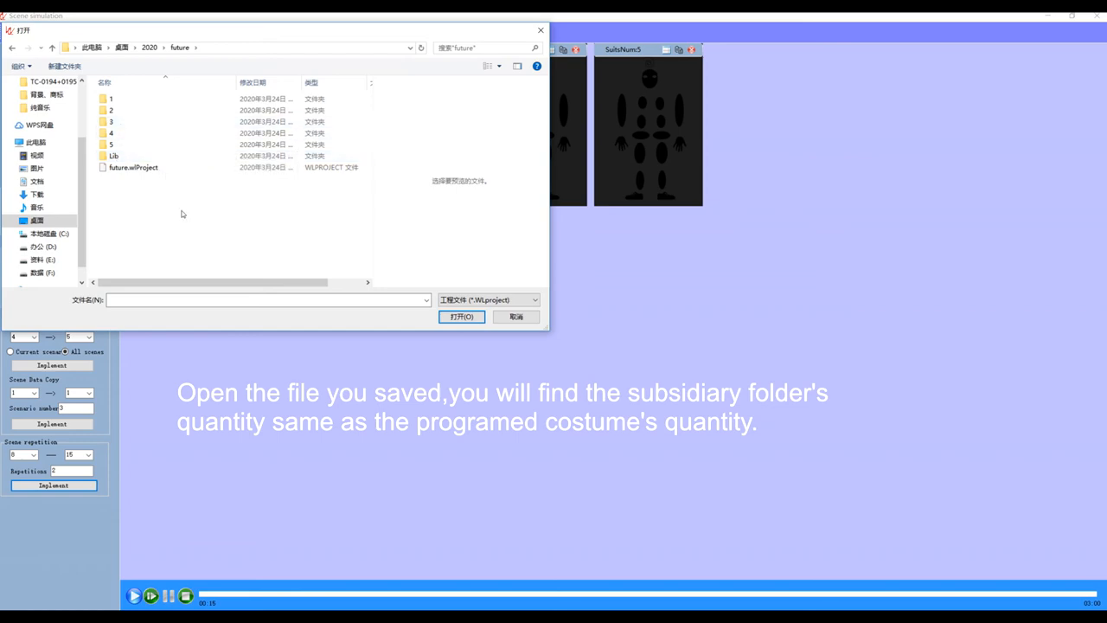
left_click(460, 315)
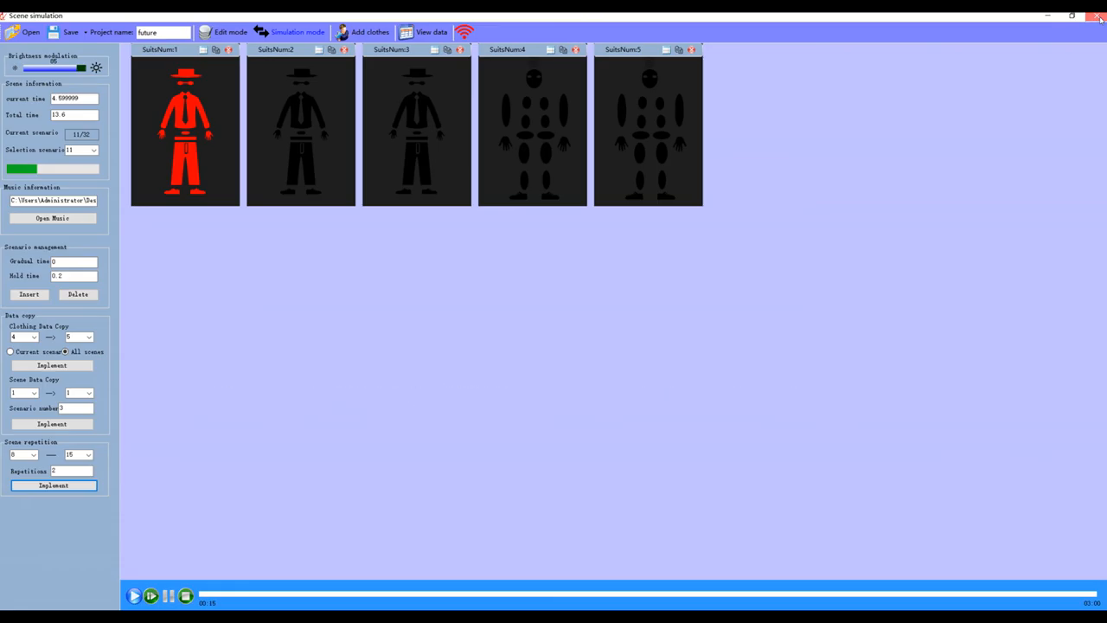
left_click(1100, 16)
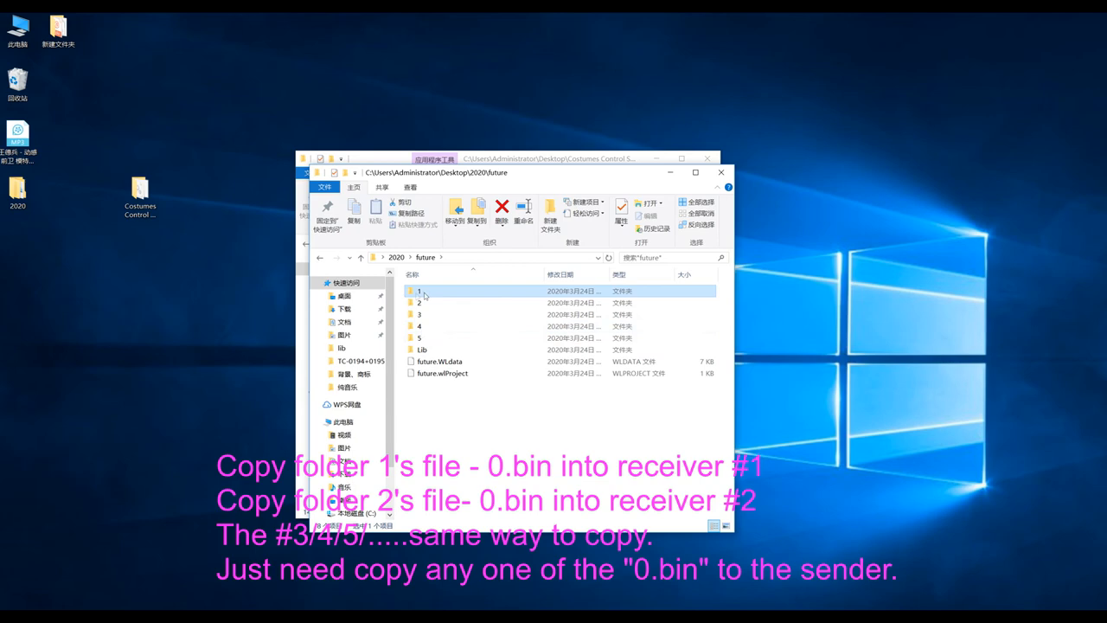
double_click(419, 291)
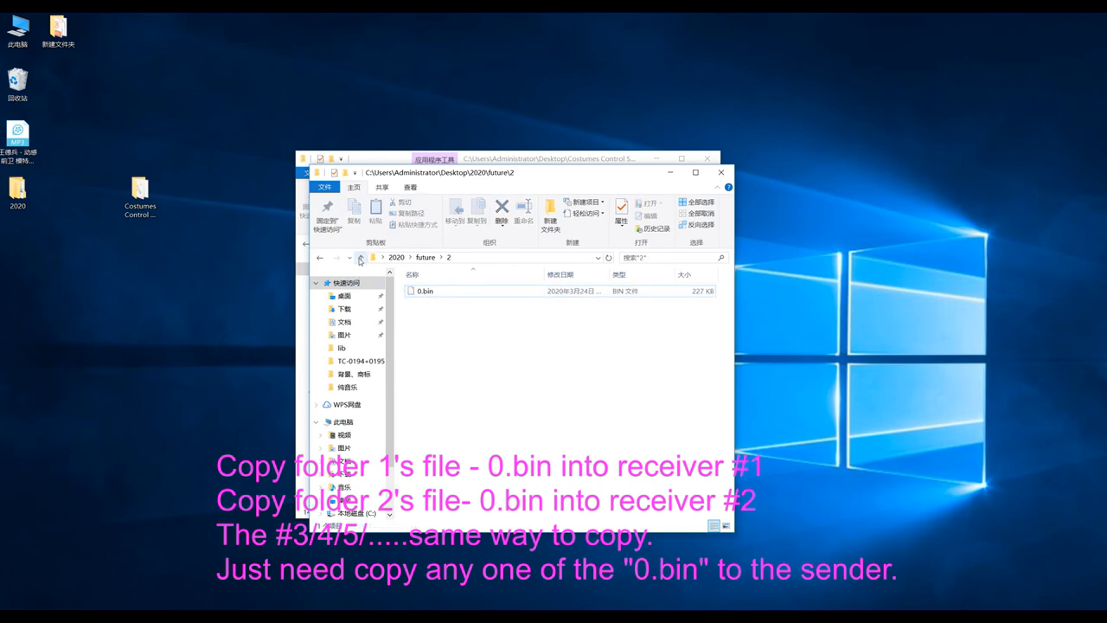
left_click(360, 258)
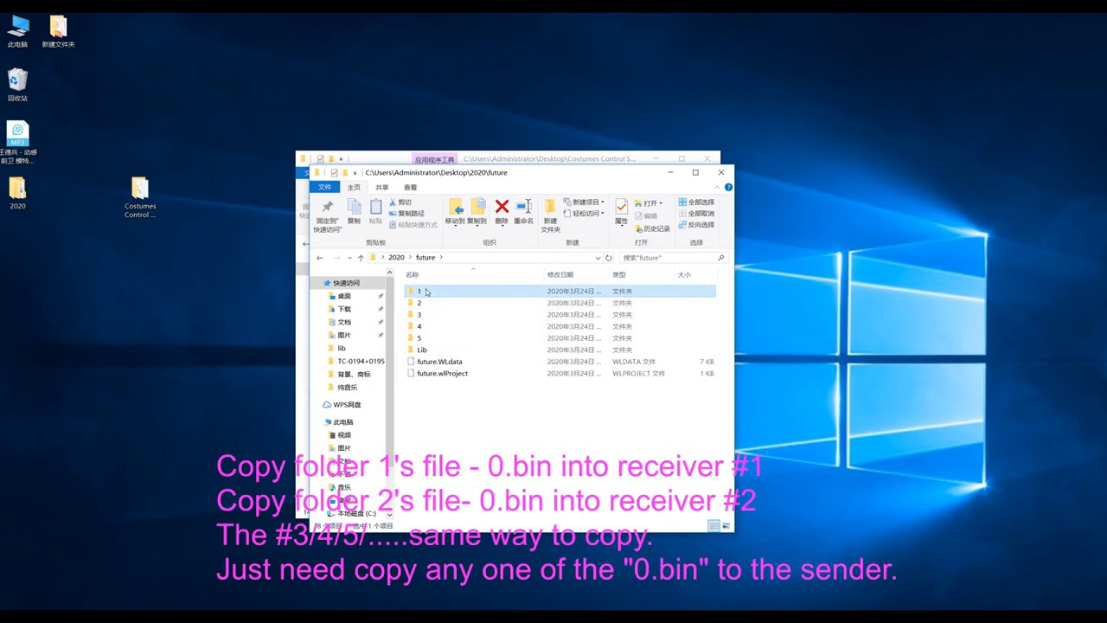
double_click(418, 290)
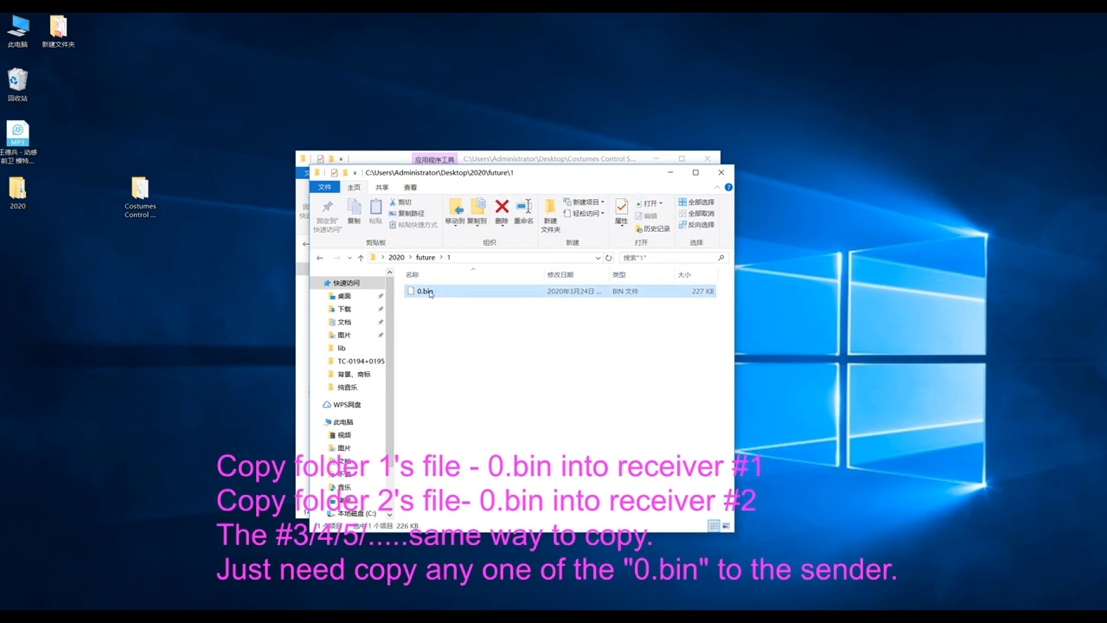
left_click(360, 258)
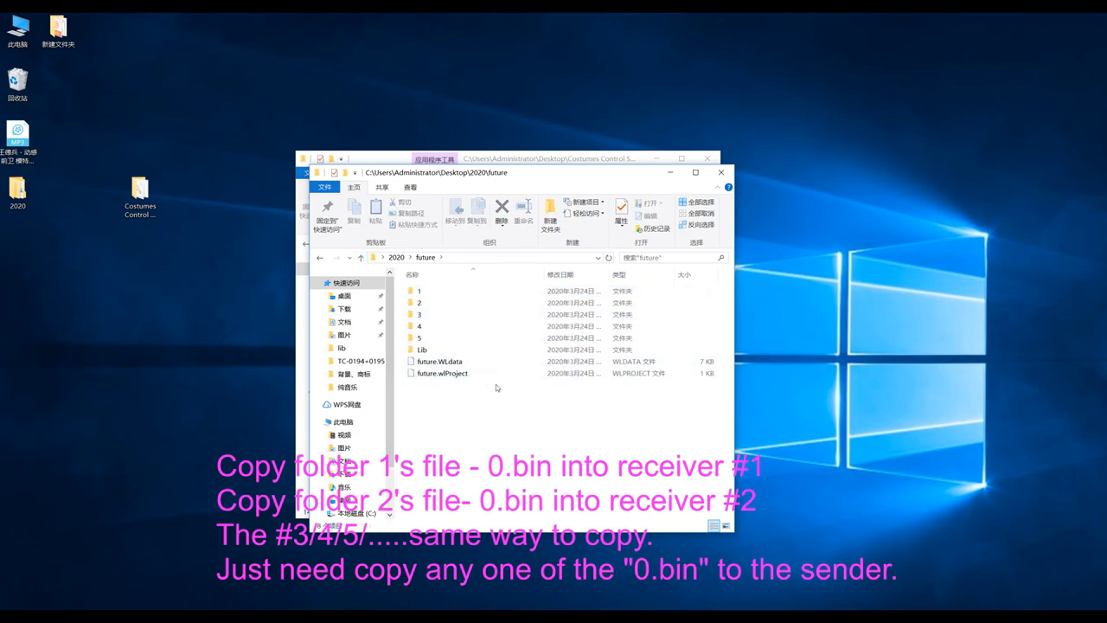
left_click(443, 373)
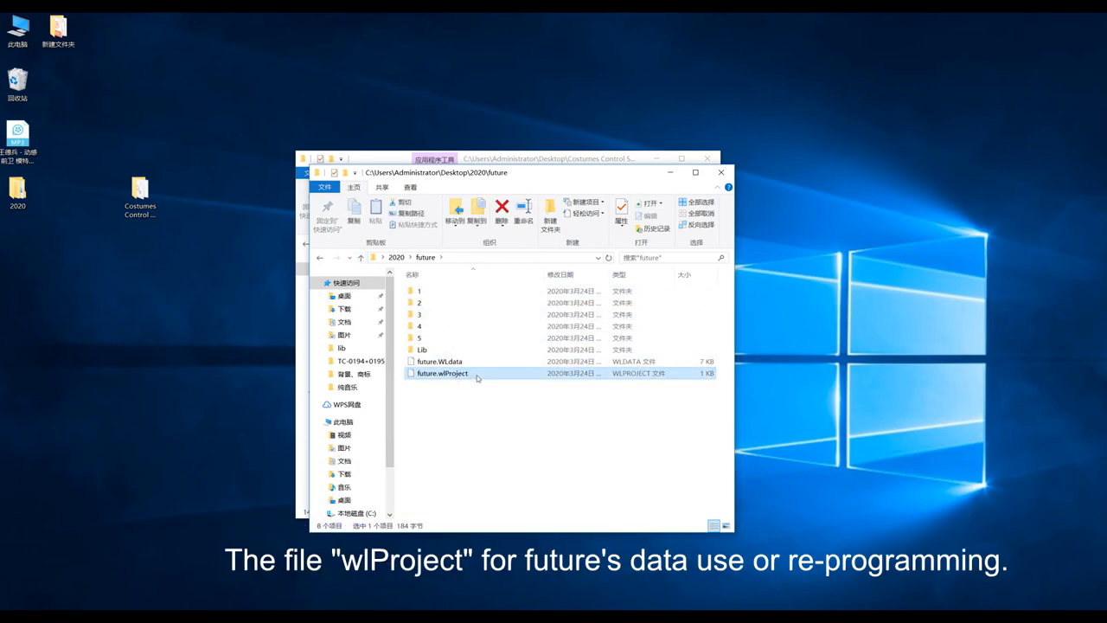
mouse_move(526, 373)
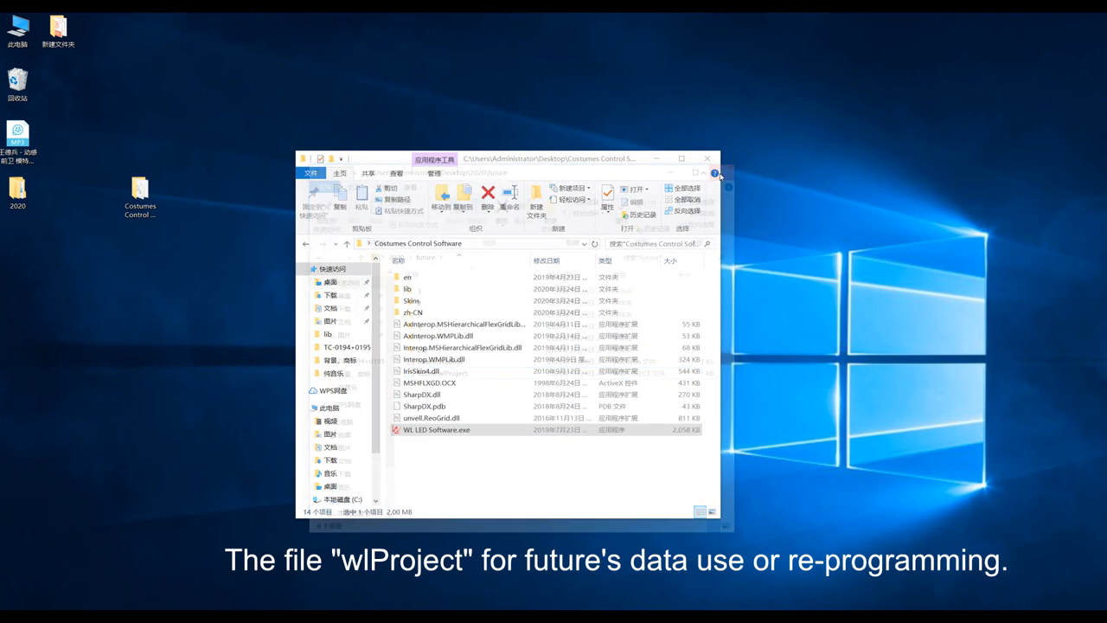
Run WL LED Software.exe as administrator and show its empty Scene Sim maximized.
left_click(436, 428)
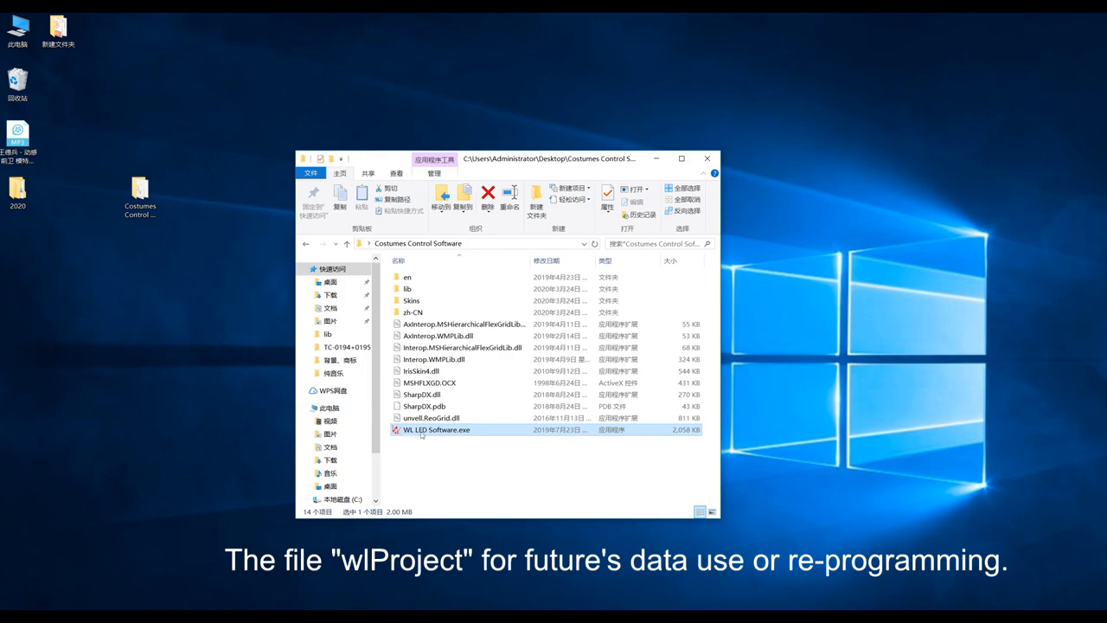
right_click(436, 429)
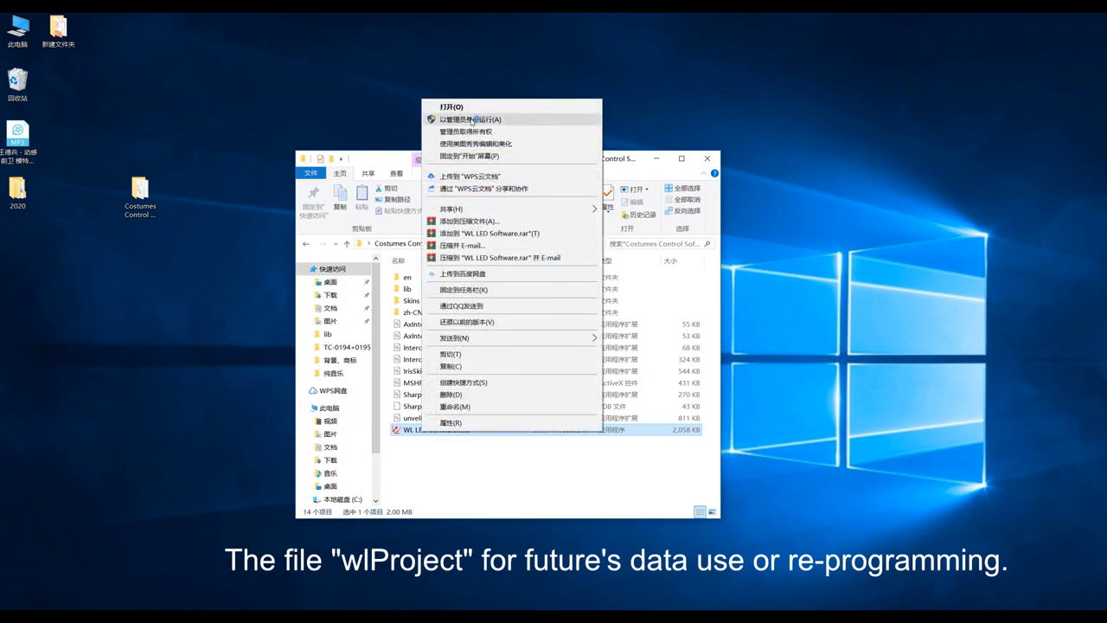
left_click(471, 118)
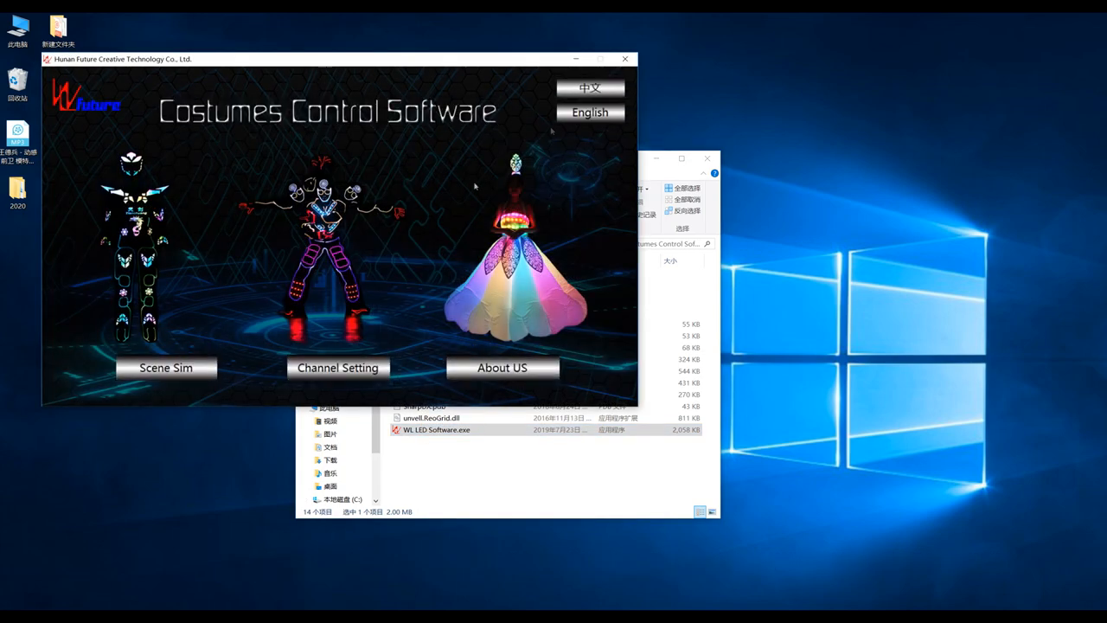
left_click(166, 367)
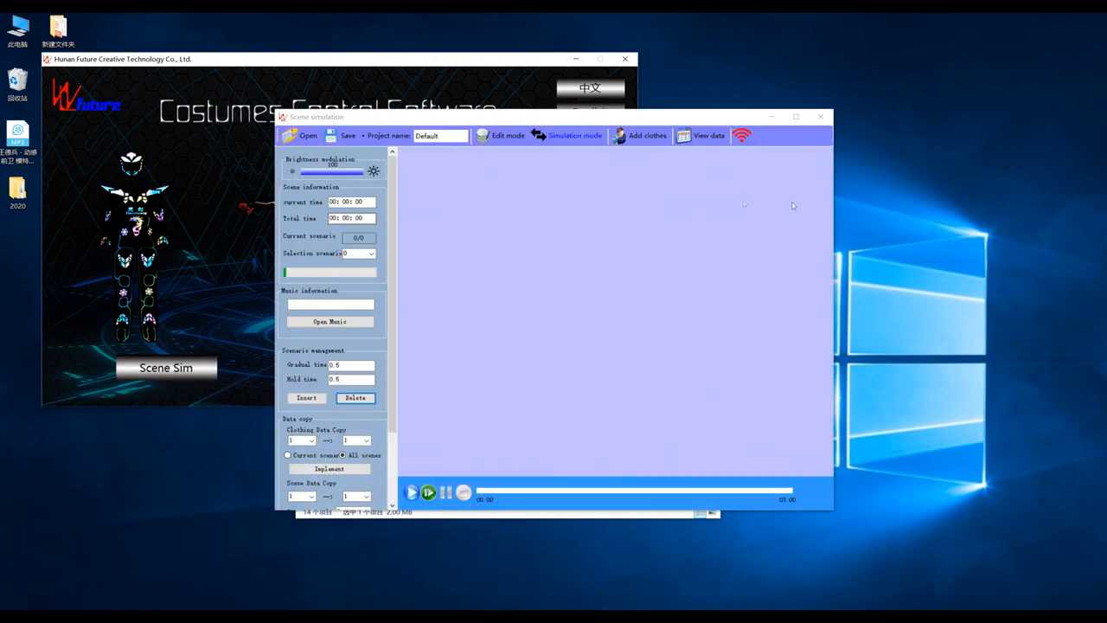
left_click(795, 117)
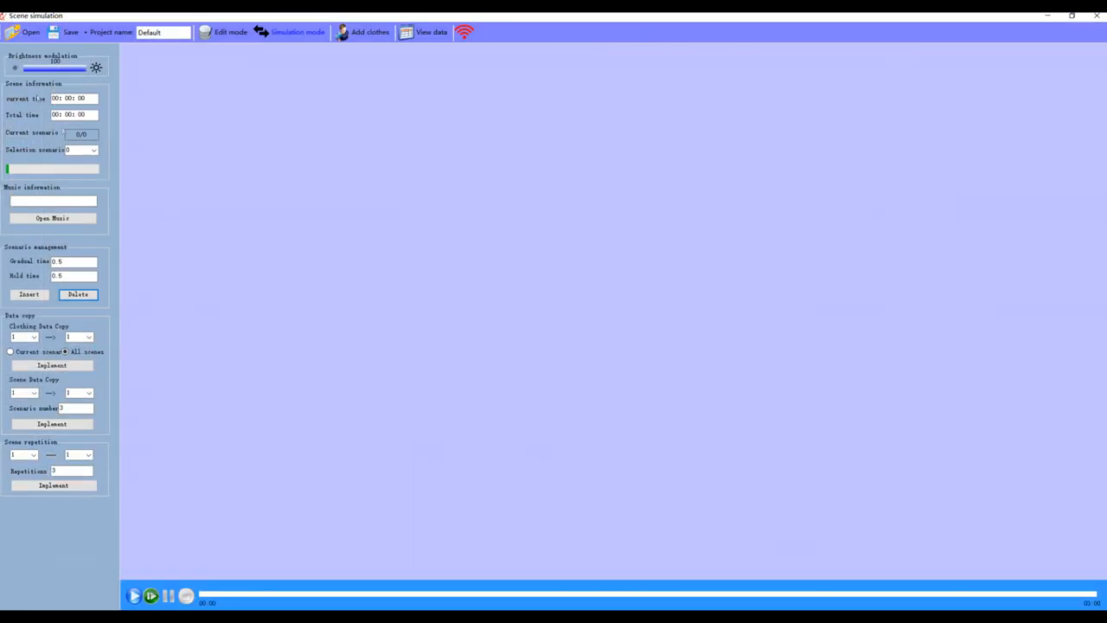
Load future.wlProject from the 2020 folder and play its light scenes.
left_click(26, 31)
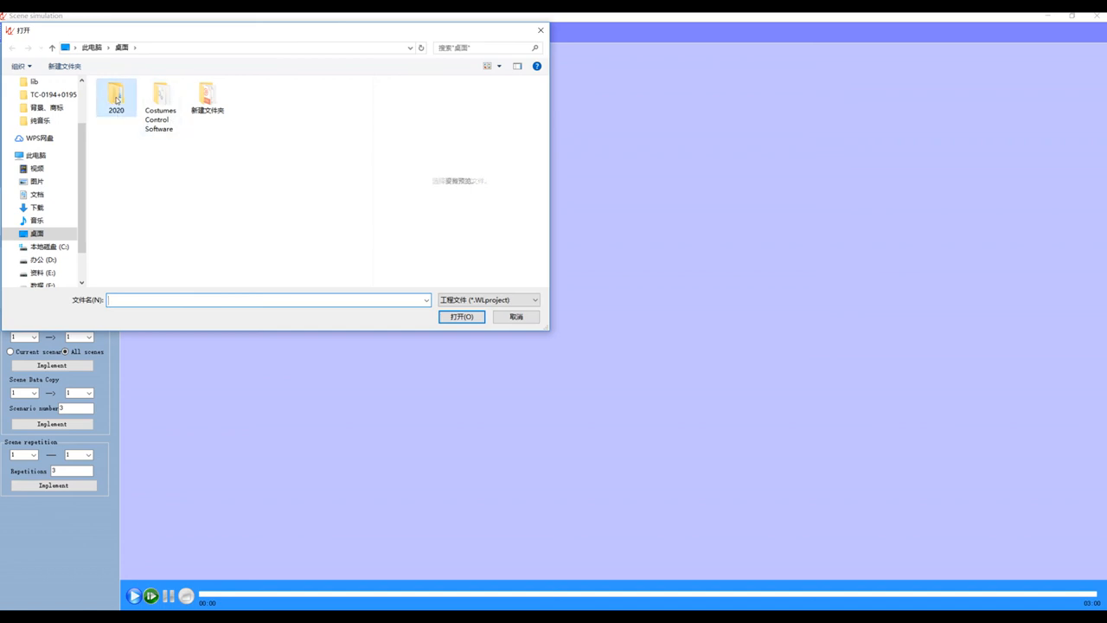
double_click(116, 95)
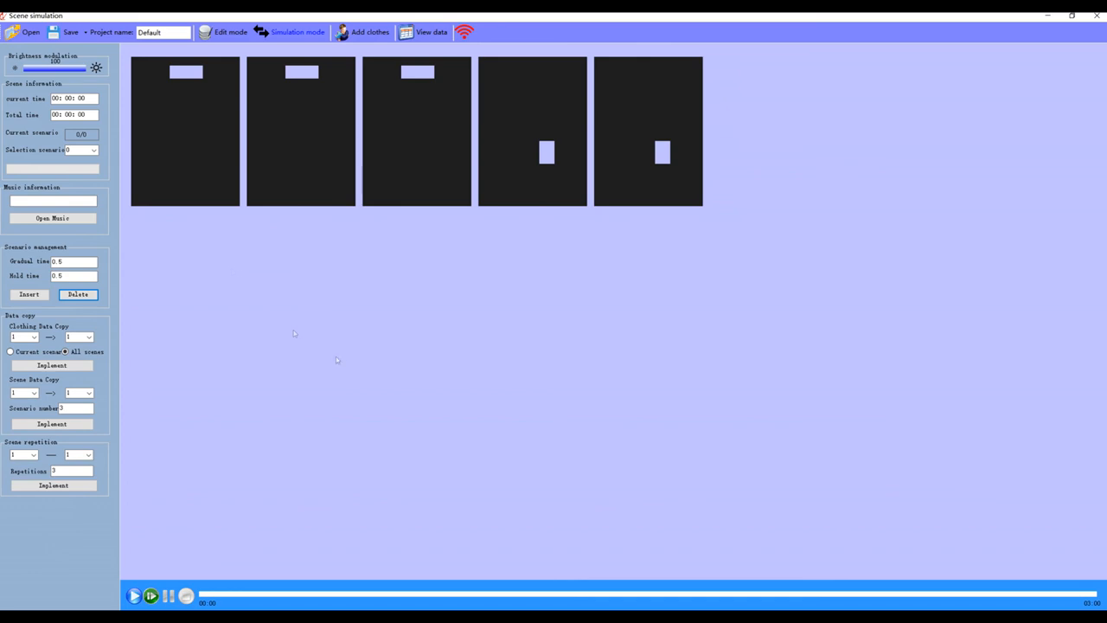
left_click(150, 595)
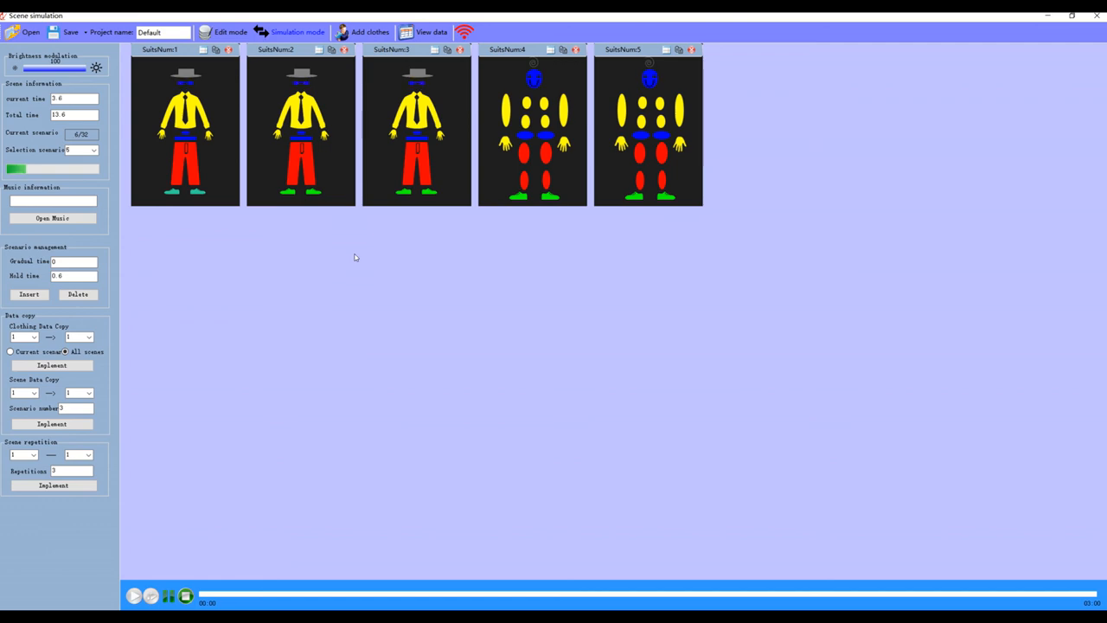
left_click(135, 595)
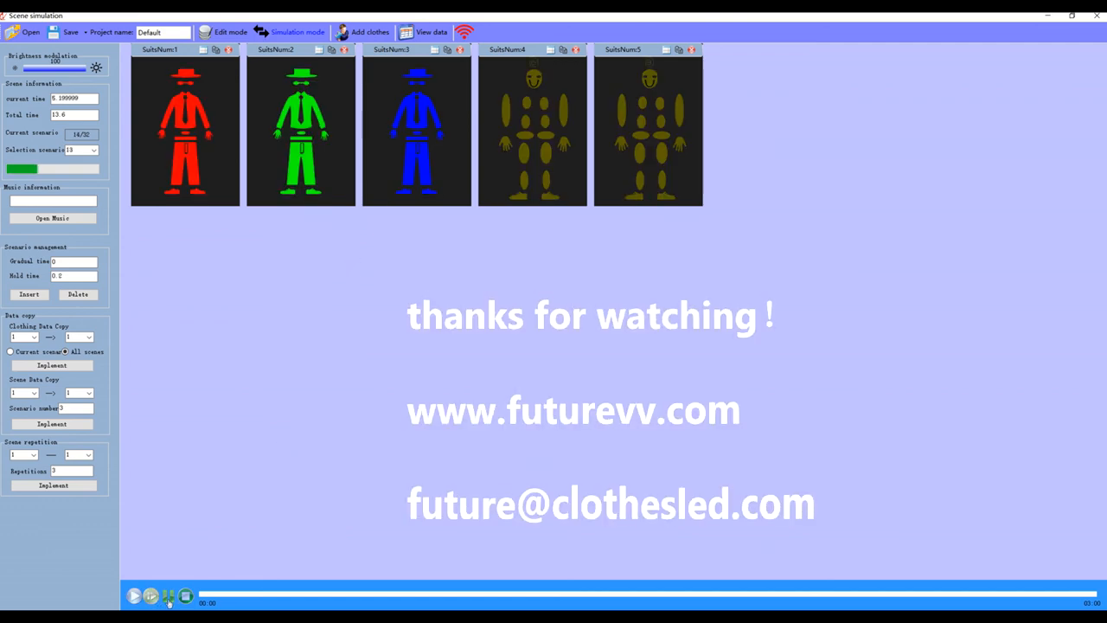